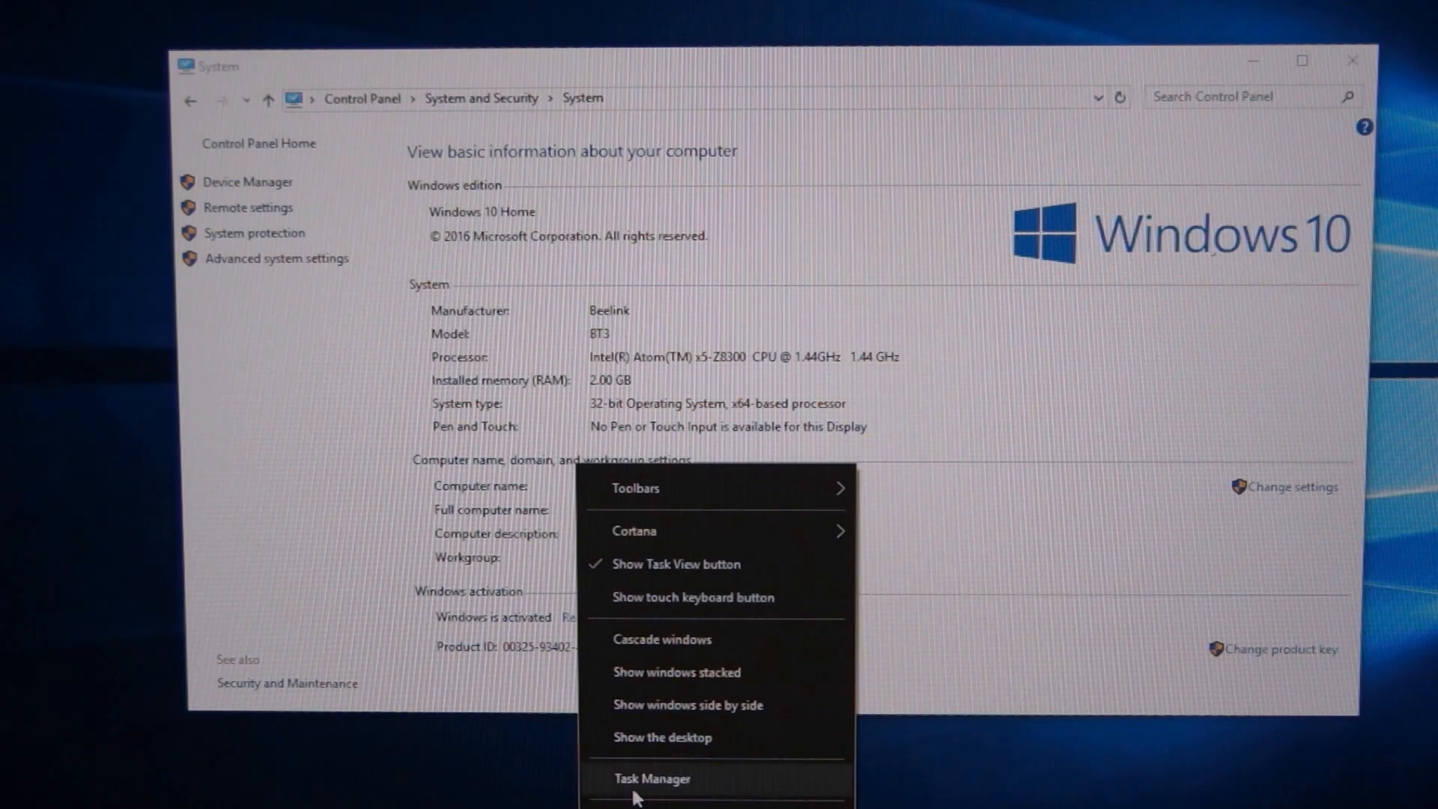
# Step: Expand the Disk drives, Display adapters and Network adapters categories to show the Toshiba disk and Intel HD Graphics
pyautogui.click(652, 777)
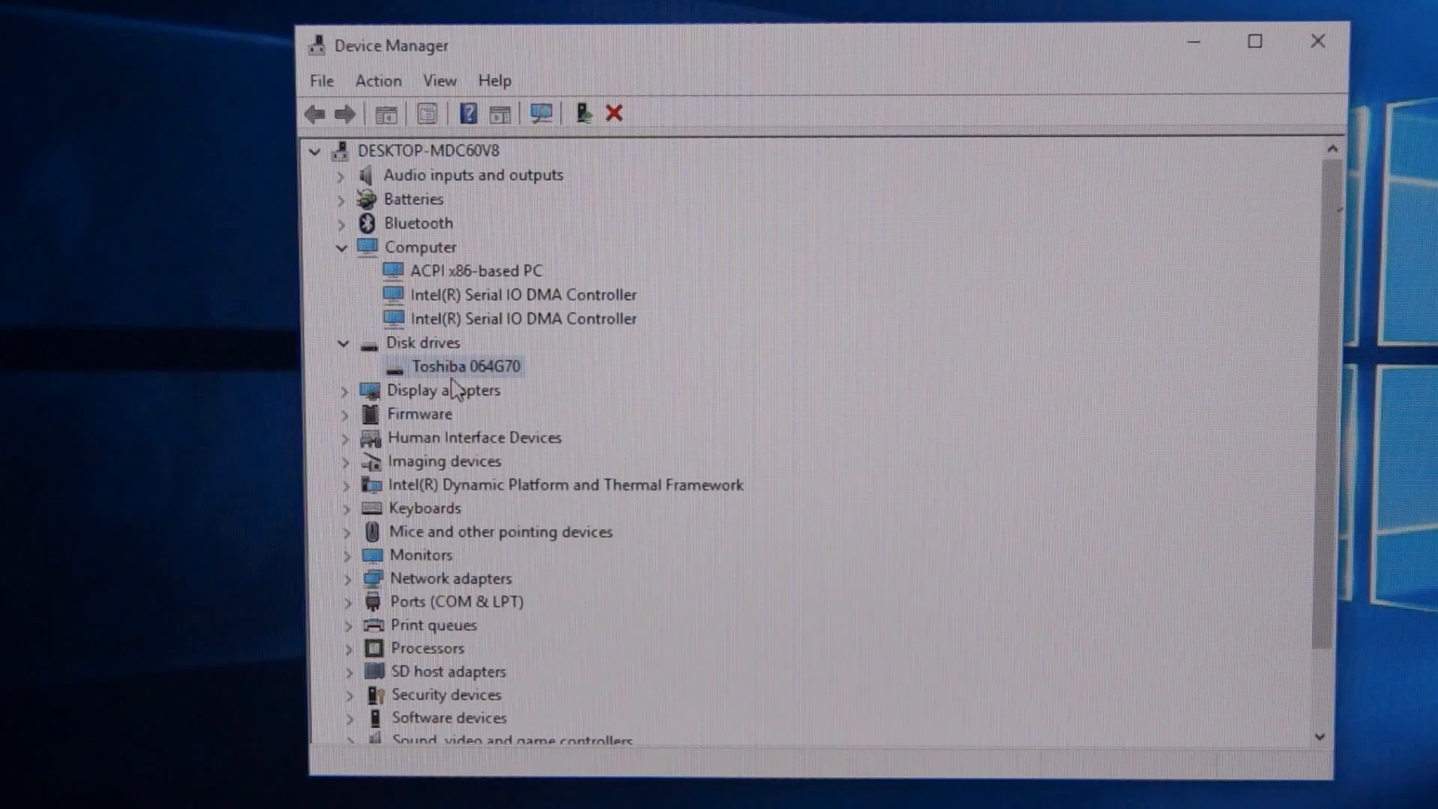
pyautogui.moveTo(381, 398)
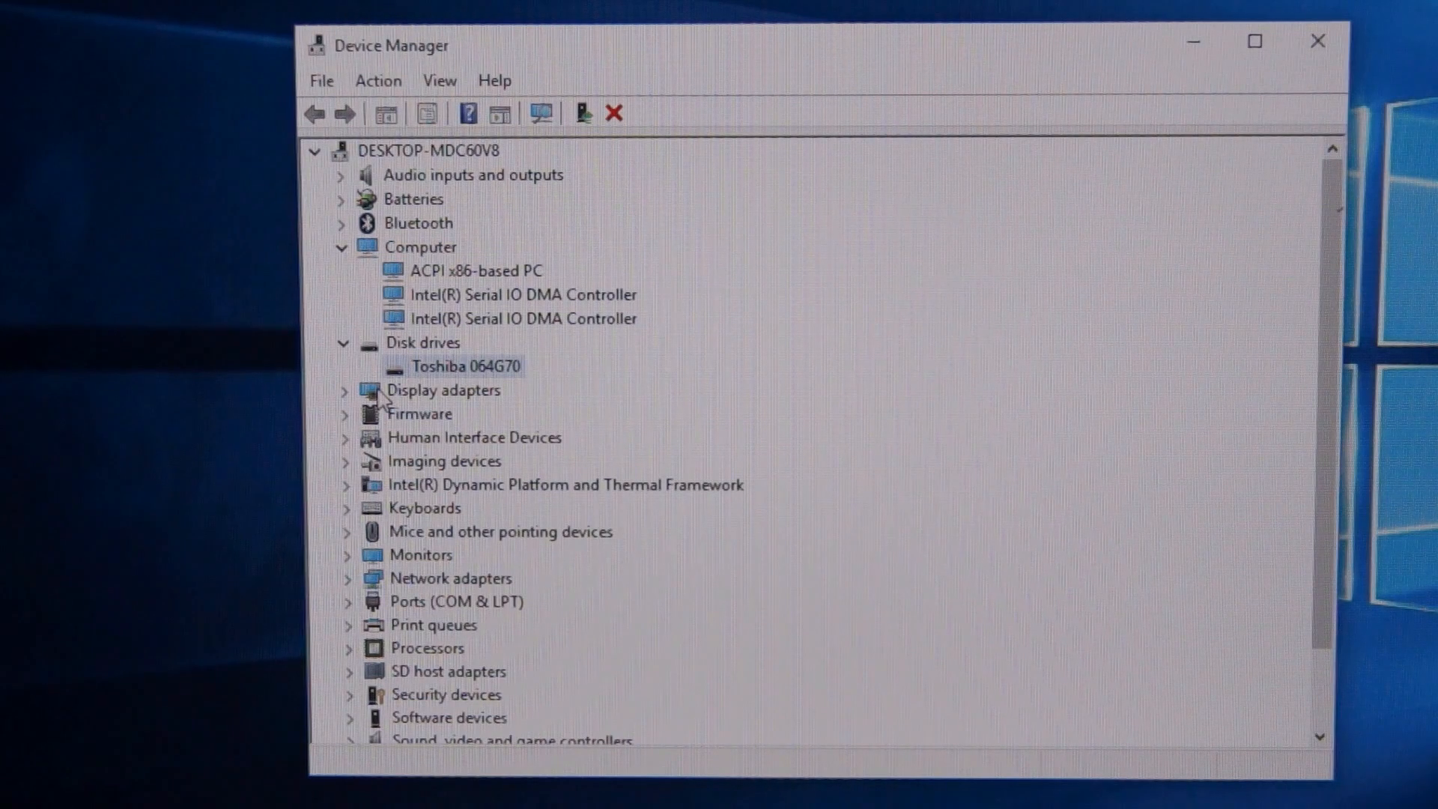
pyautogui.click(346, 390)
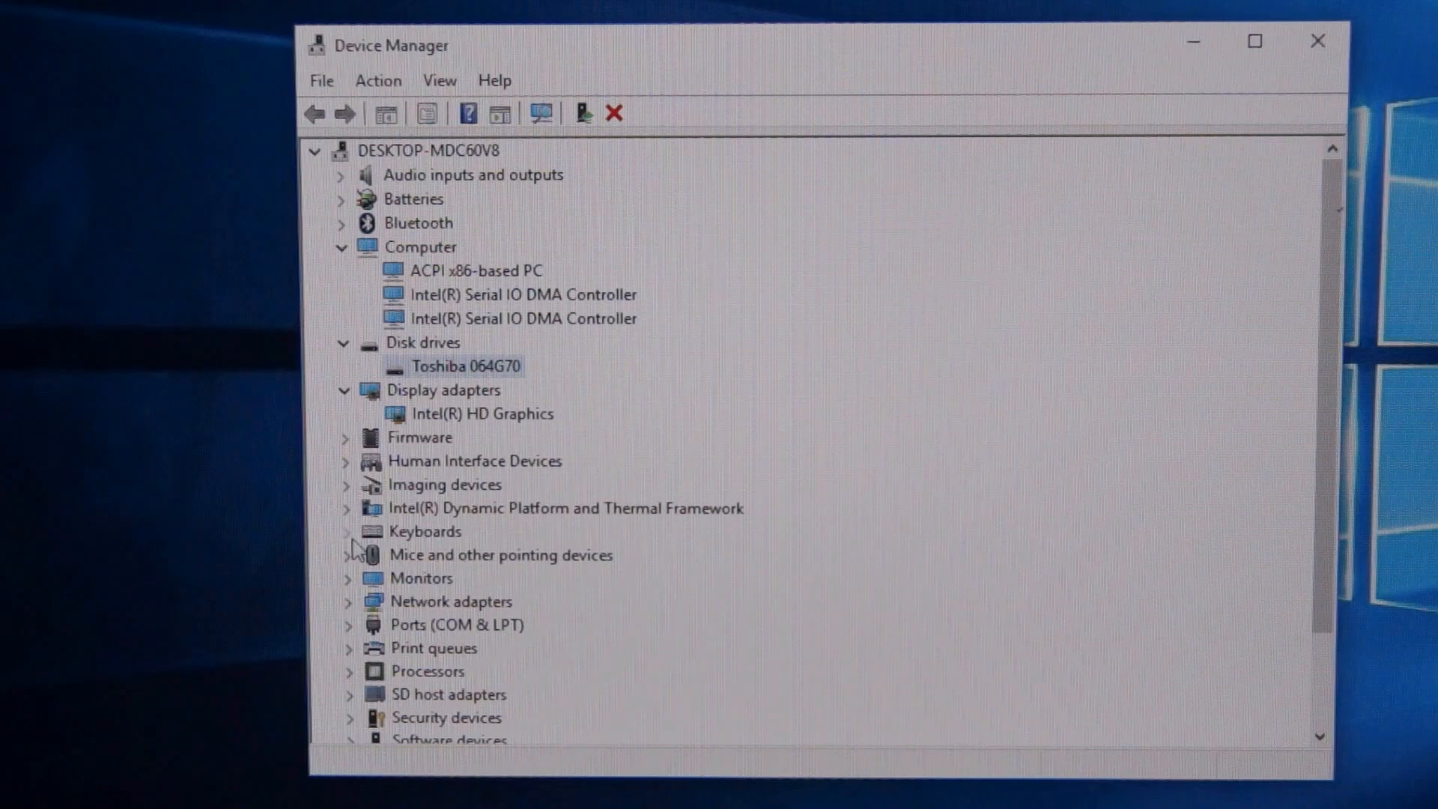
pyautogui.moveTo(353, 628)
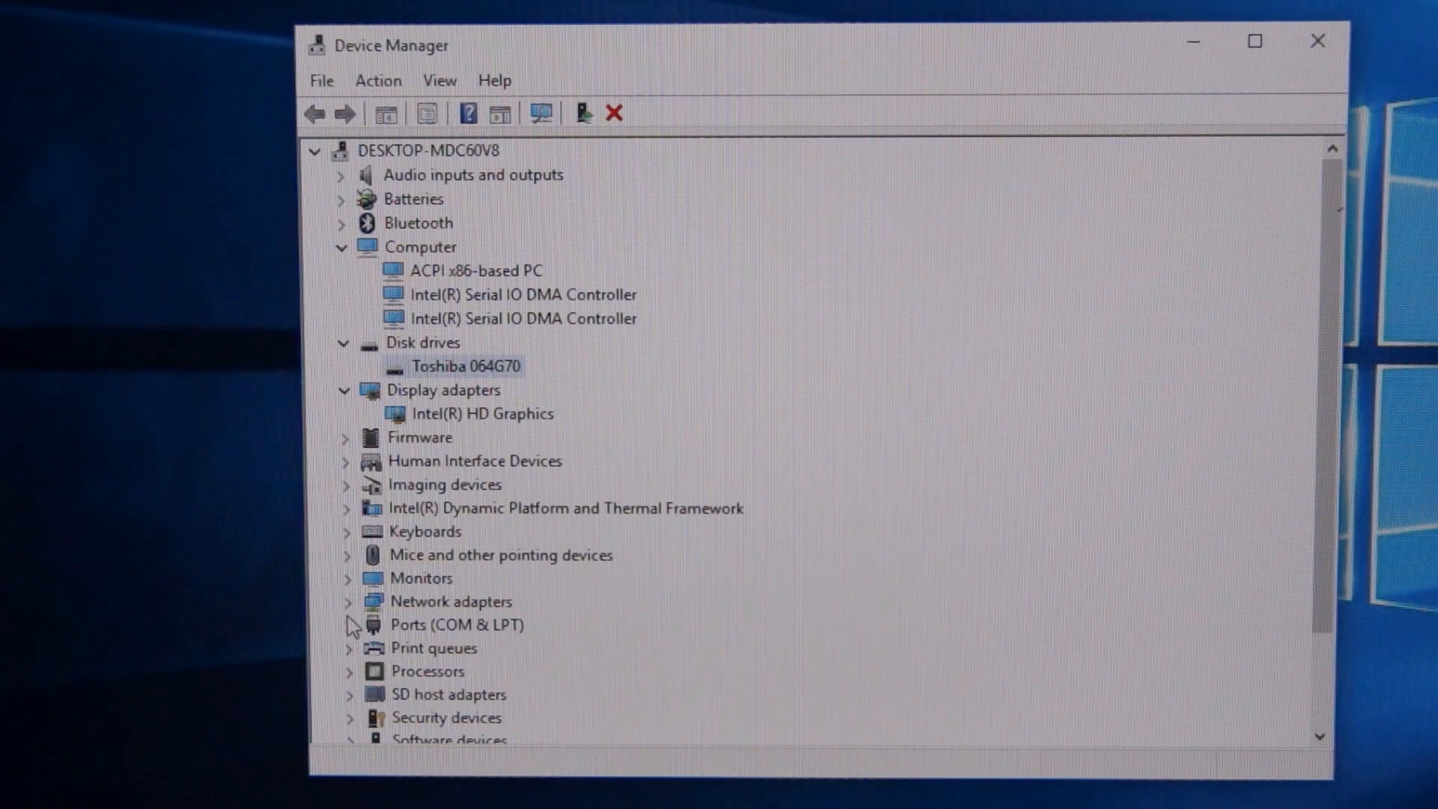
pyautogui.moveTo(356, 613)
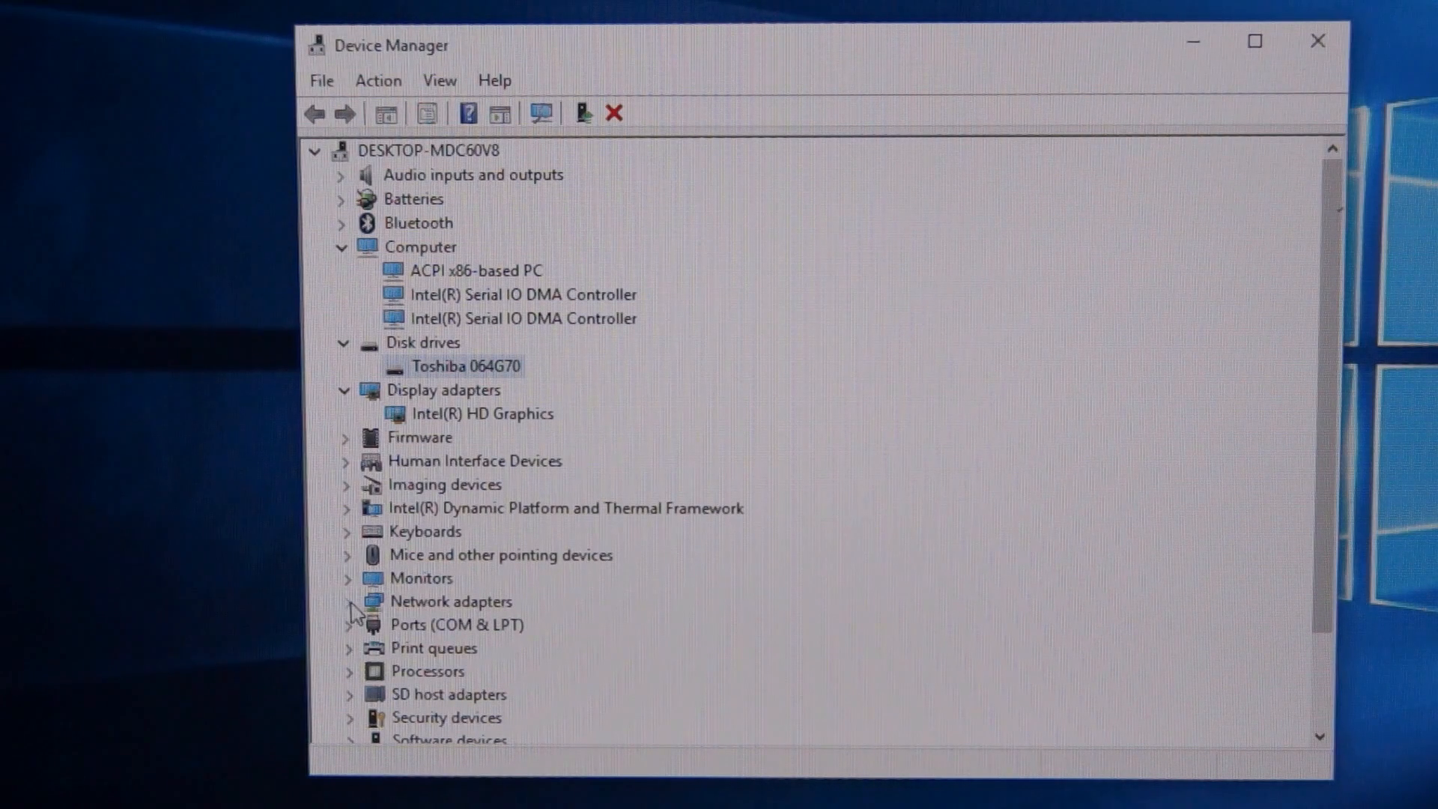
pyautogui.click(349, 601)
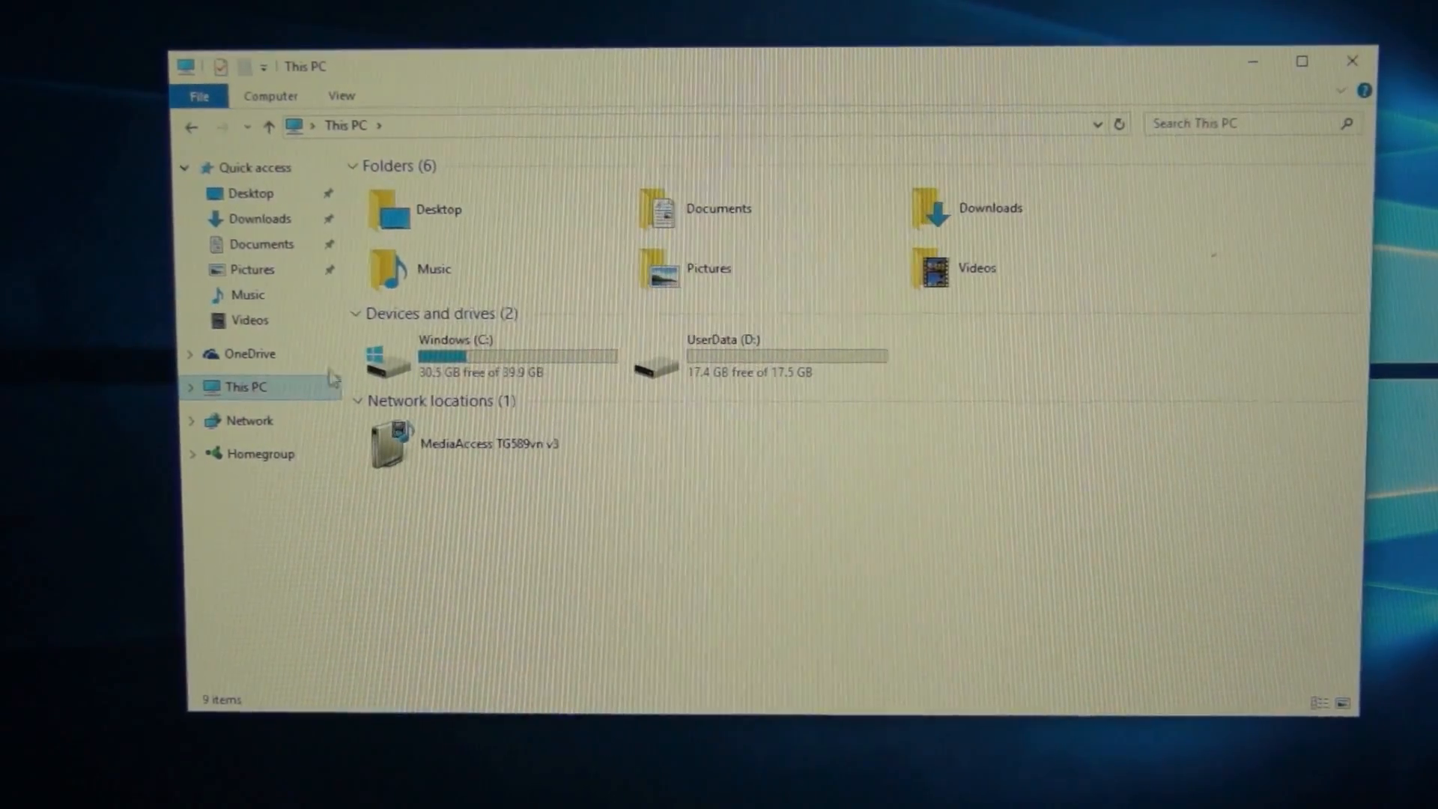
pyautogui.moveTo(623, 386)
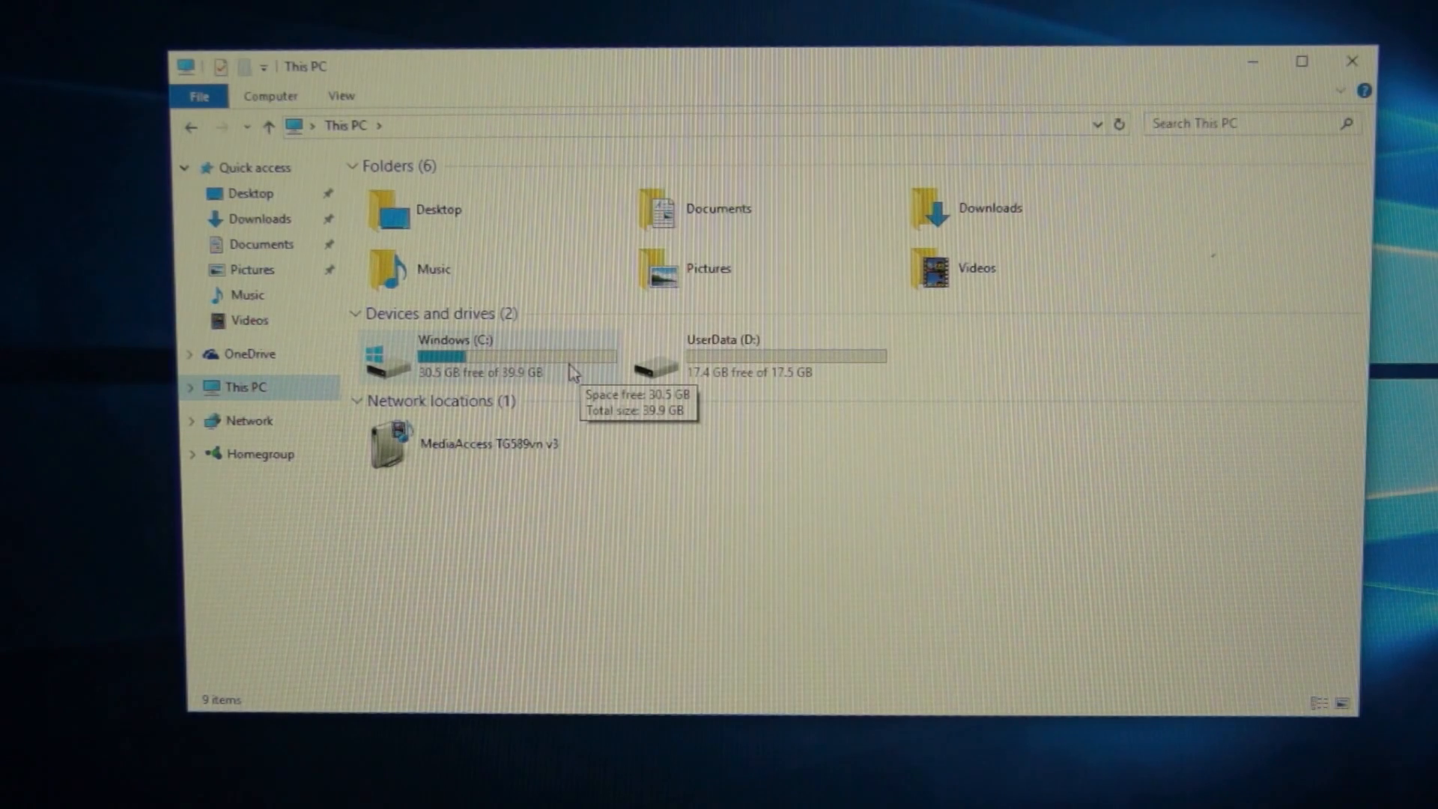
pyautogui.moveTo(436, 497)
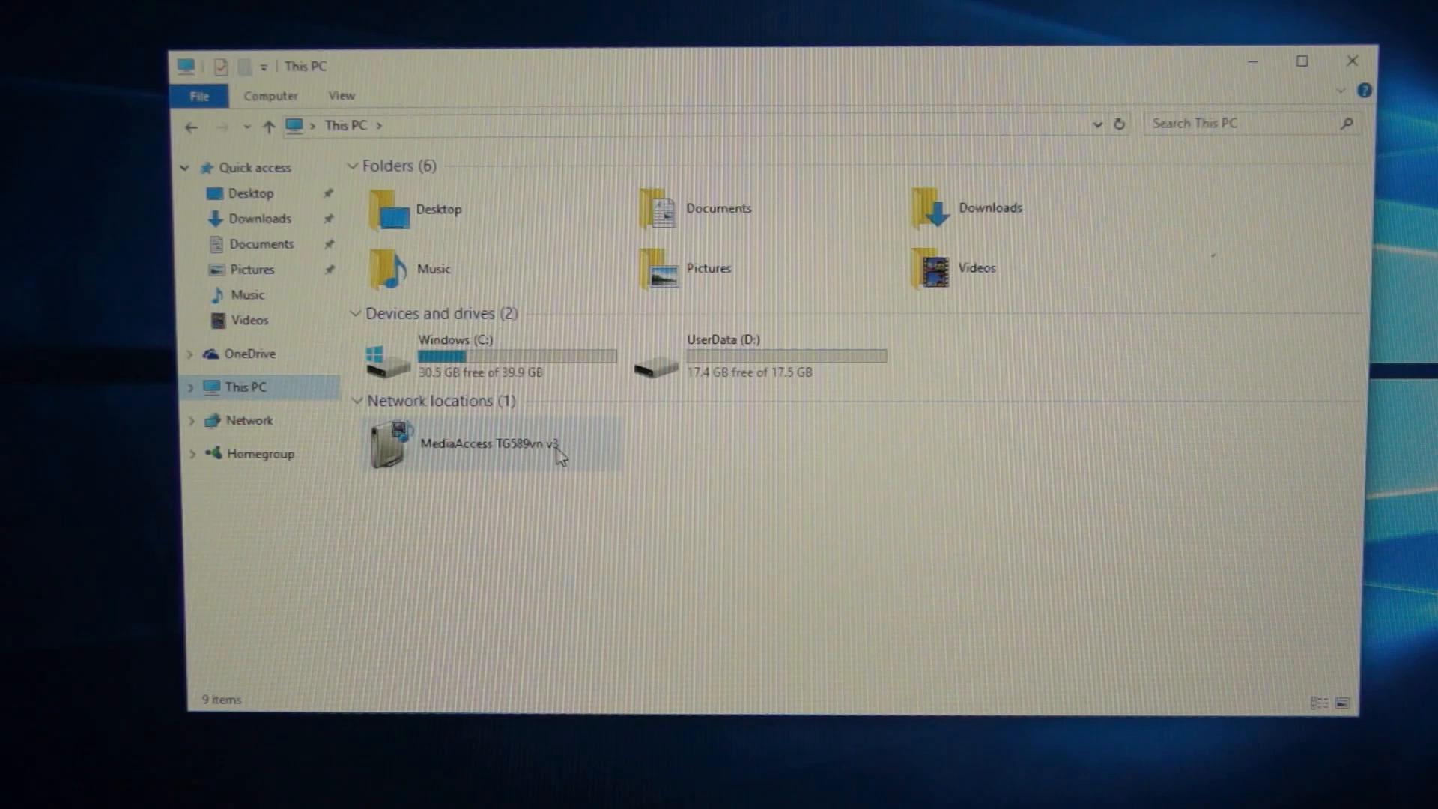
pyautogui.moveTo(281, 96)
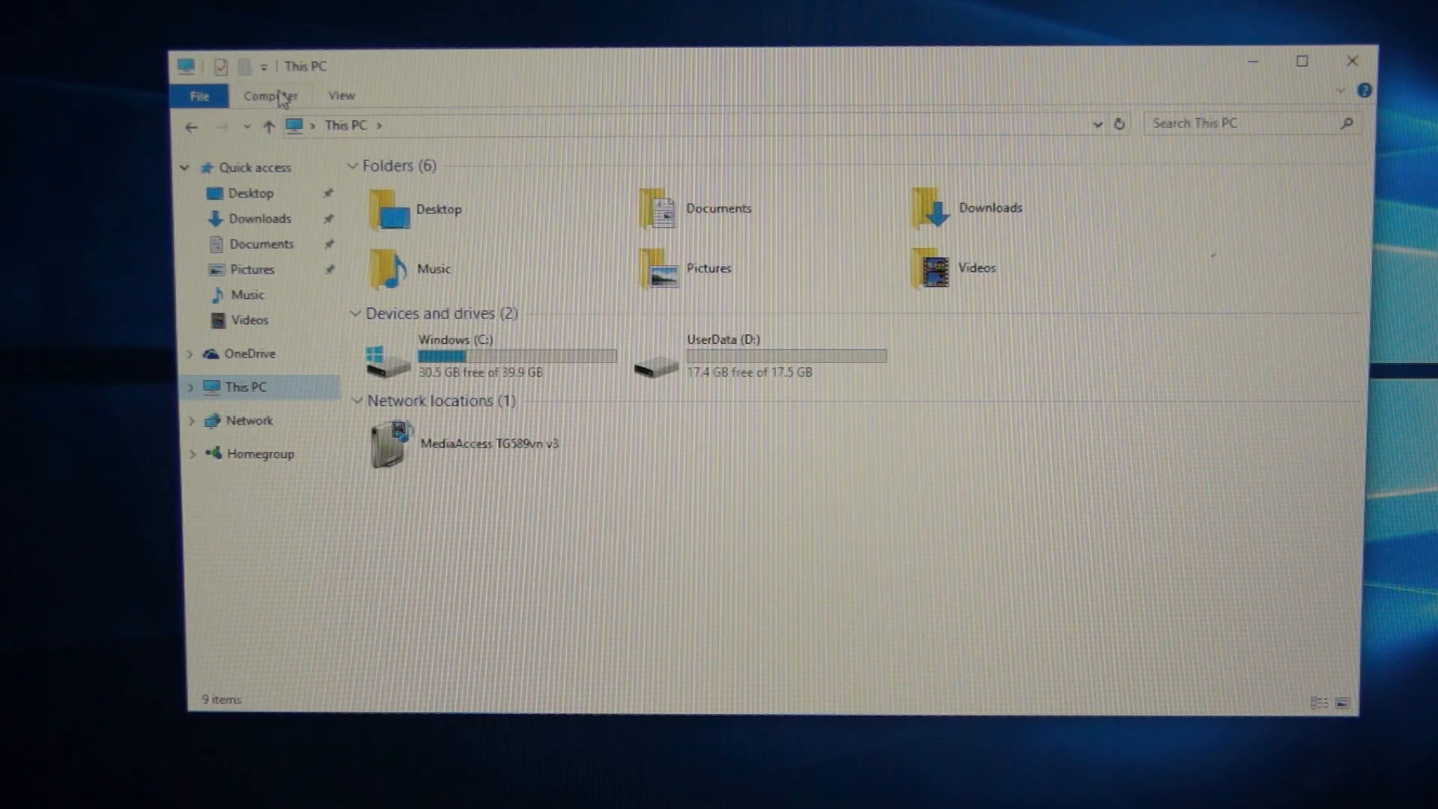
# Step: Show the Computer ribbon with its manage options above the C: and D: drives
pyautogui.click(268, 96)
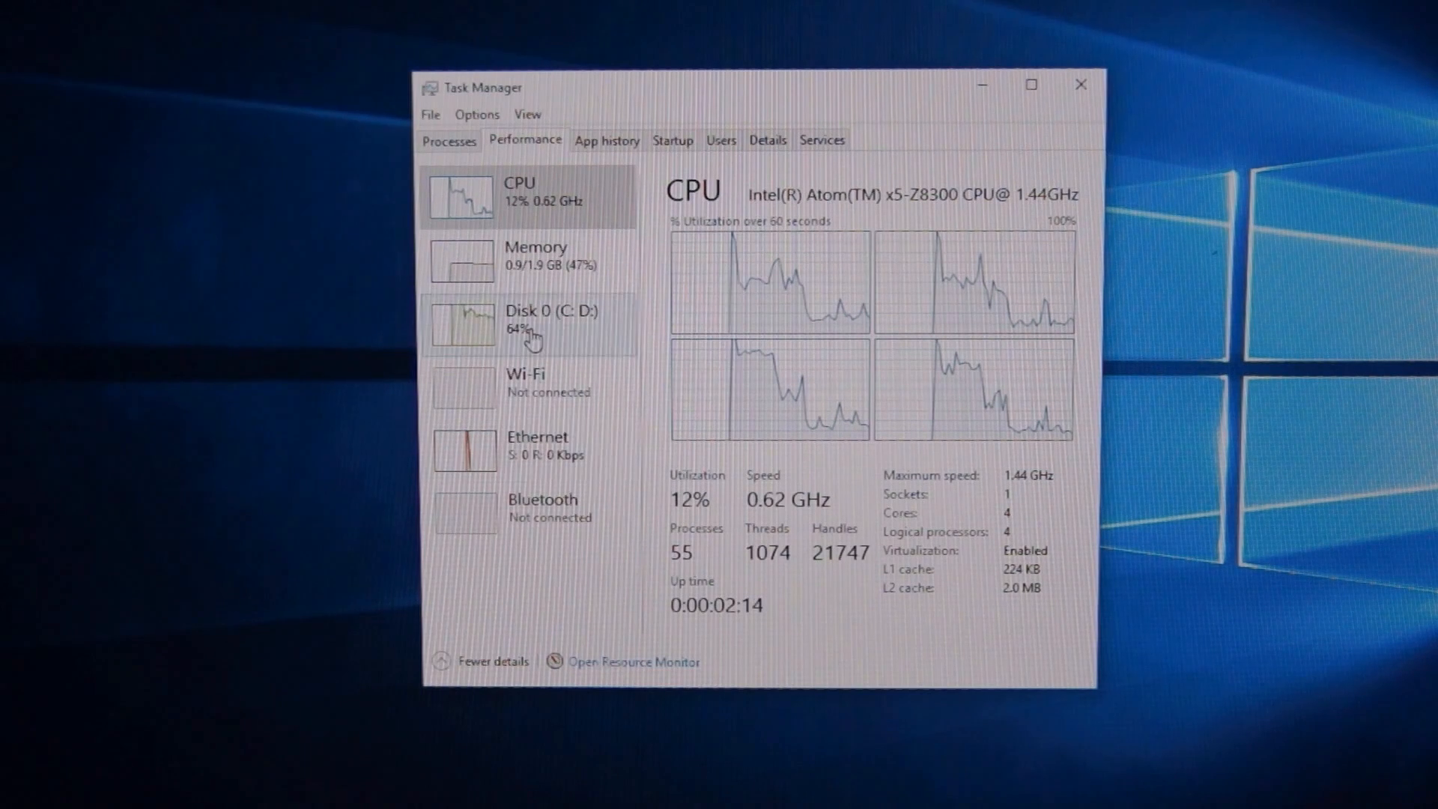
# Step: Switch the Performance view to Memory: 2.0 GB DDR3 at 1600 MHz, one of two slots used
pyautogui.click(537, 259)
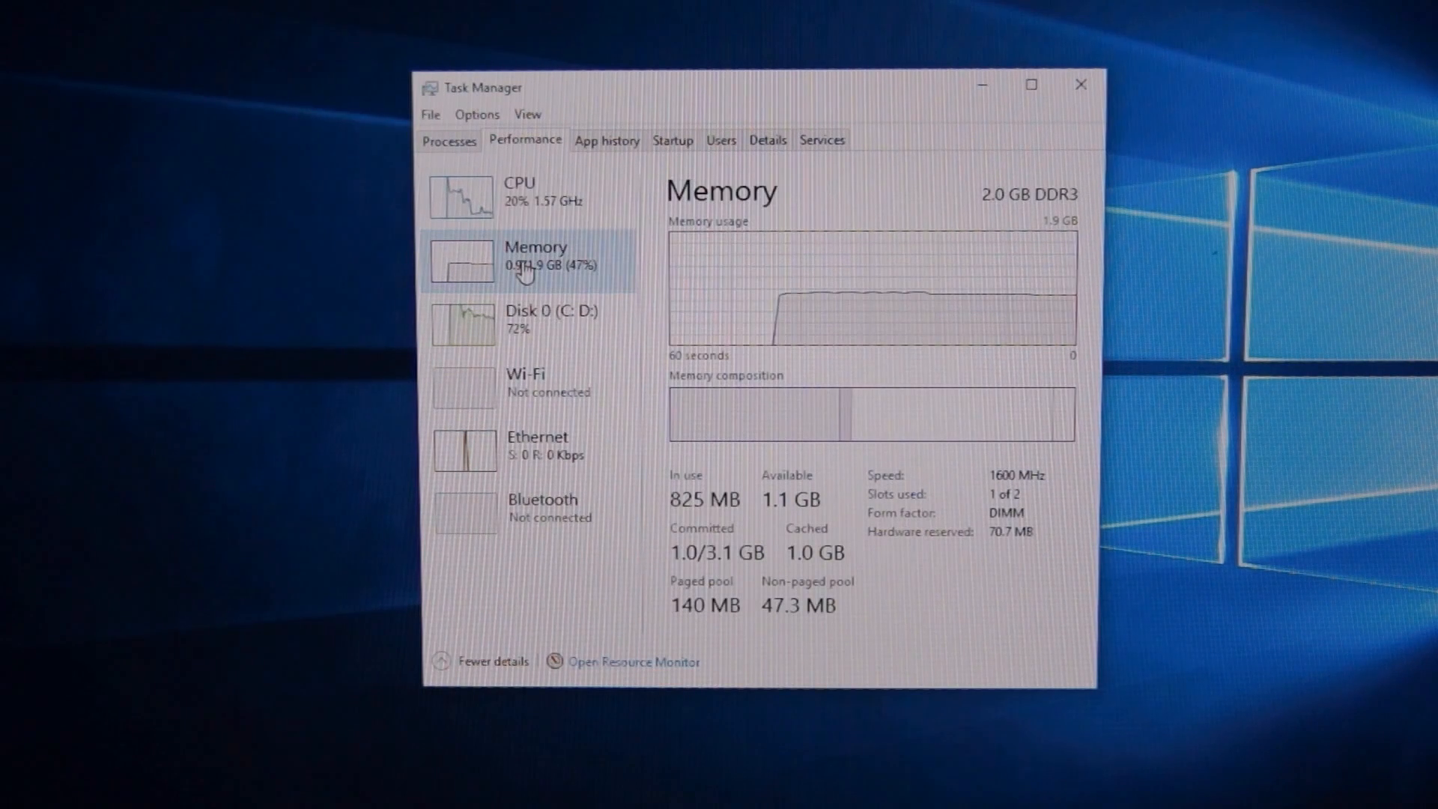
pyautogui.moveTo(748, 329)
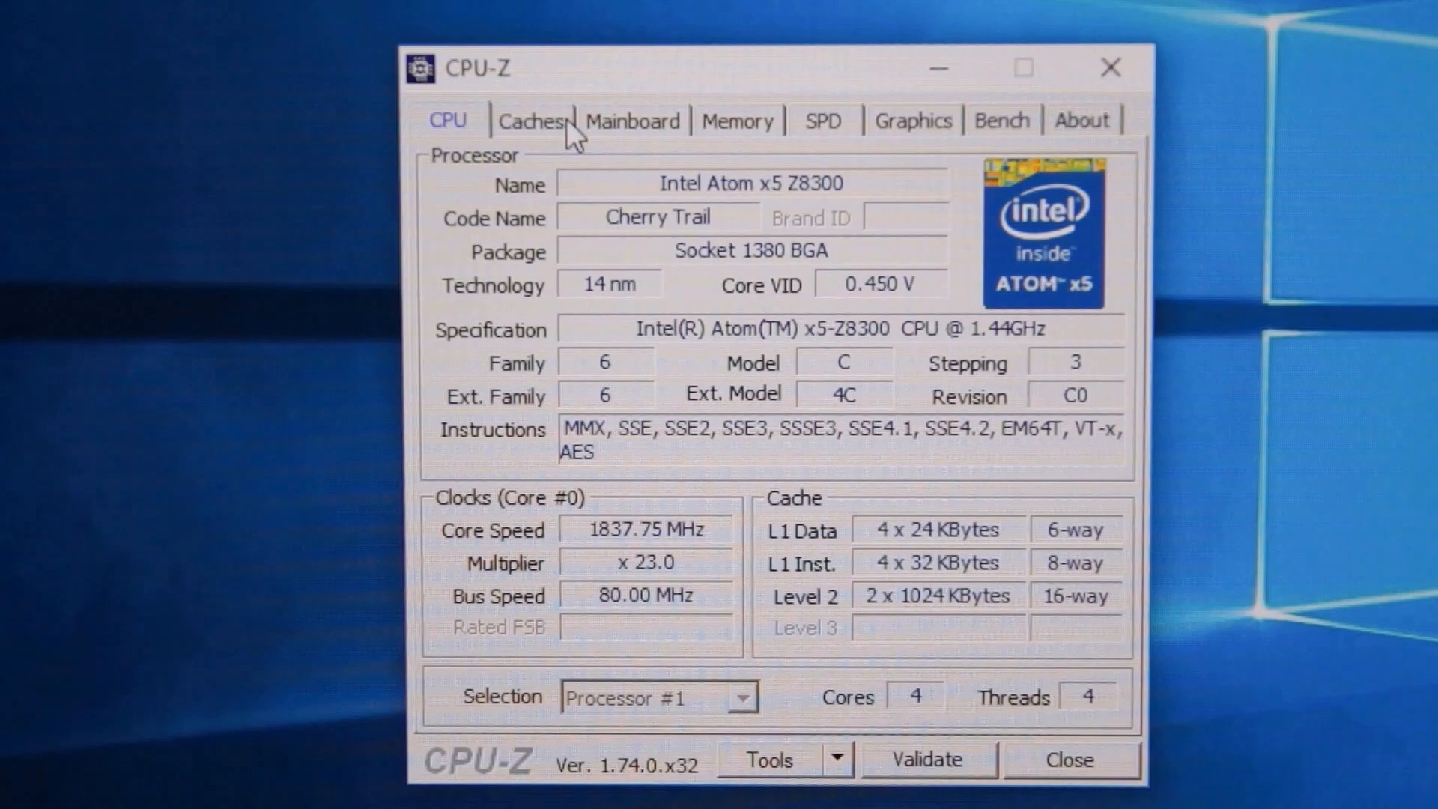
# Step: Page through the Caches, Mainboard and Memory details of the Atom x5 Z8300 system
pyautogui.click(530, 120)
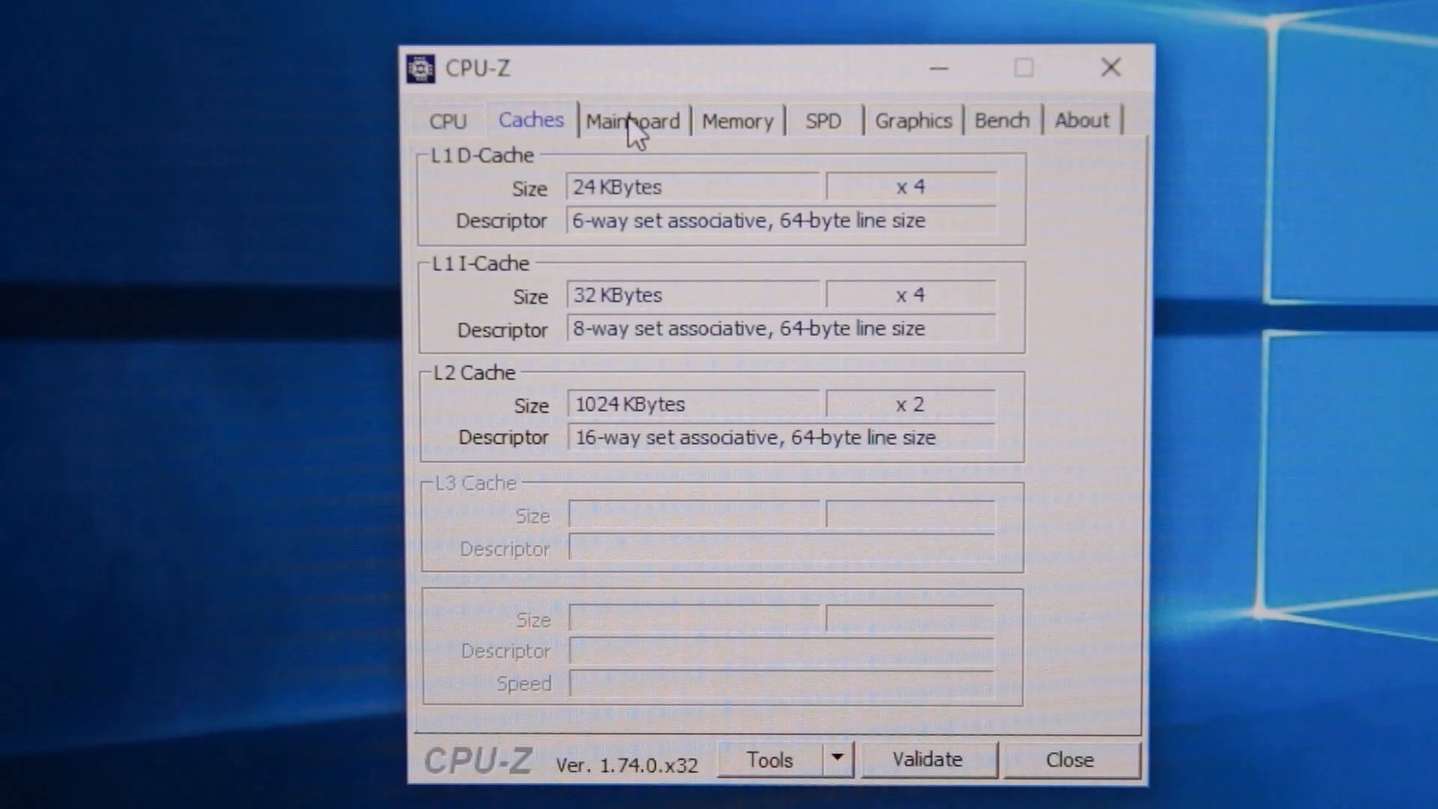
pyautogui.click(631, 120)
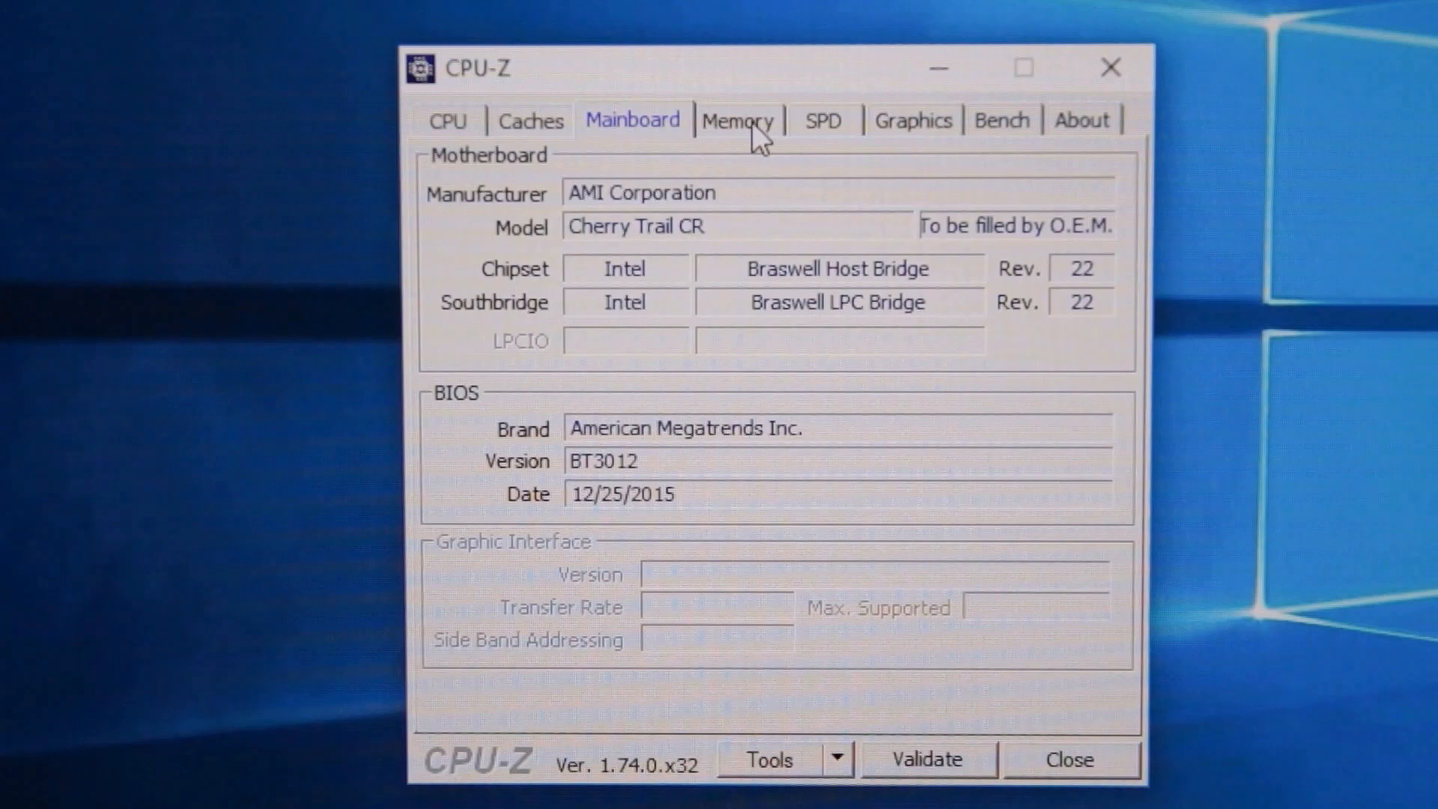
pyautogui.click(737, 120)
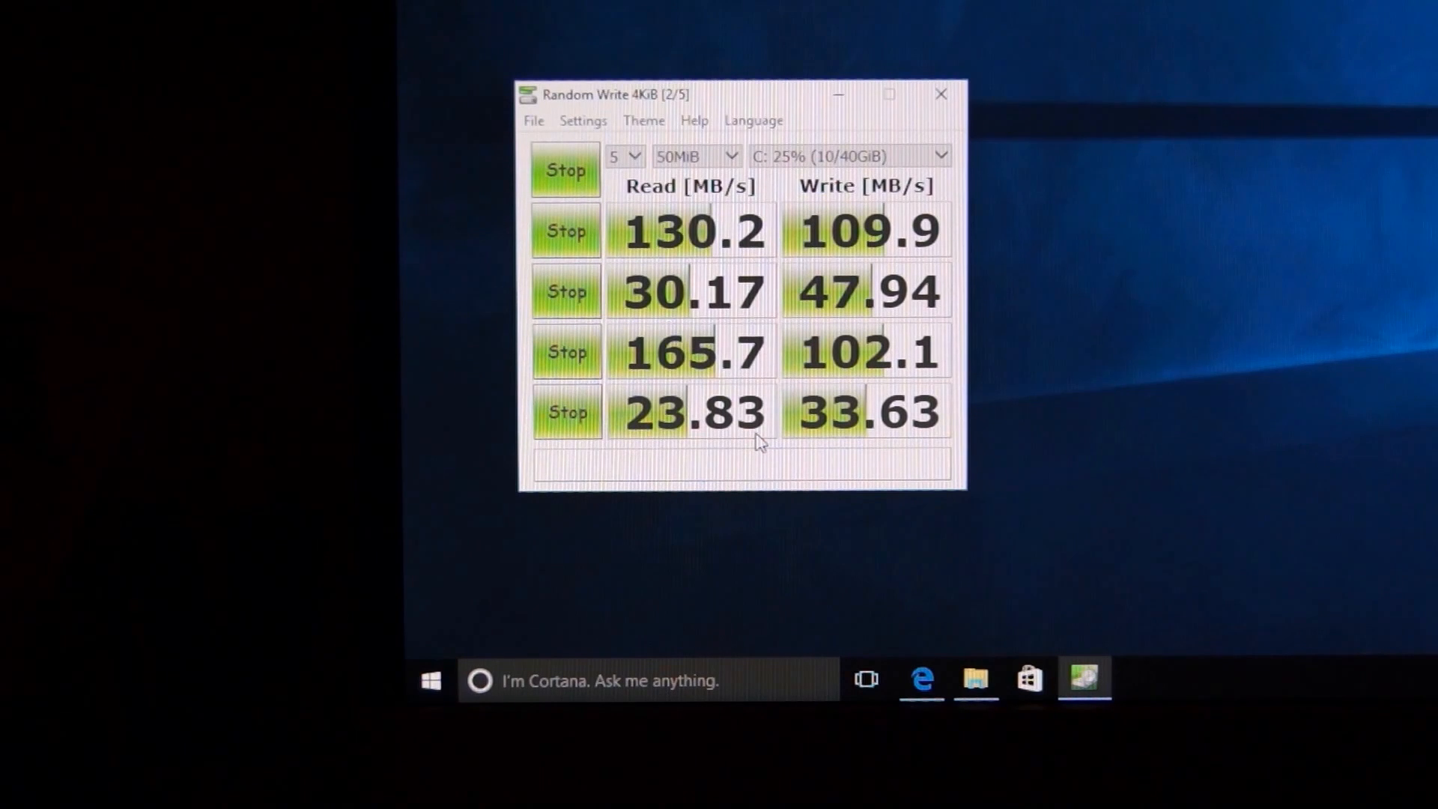
pyautogui.moveTo(835, 414)
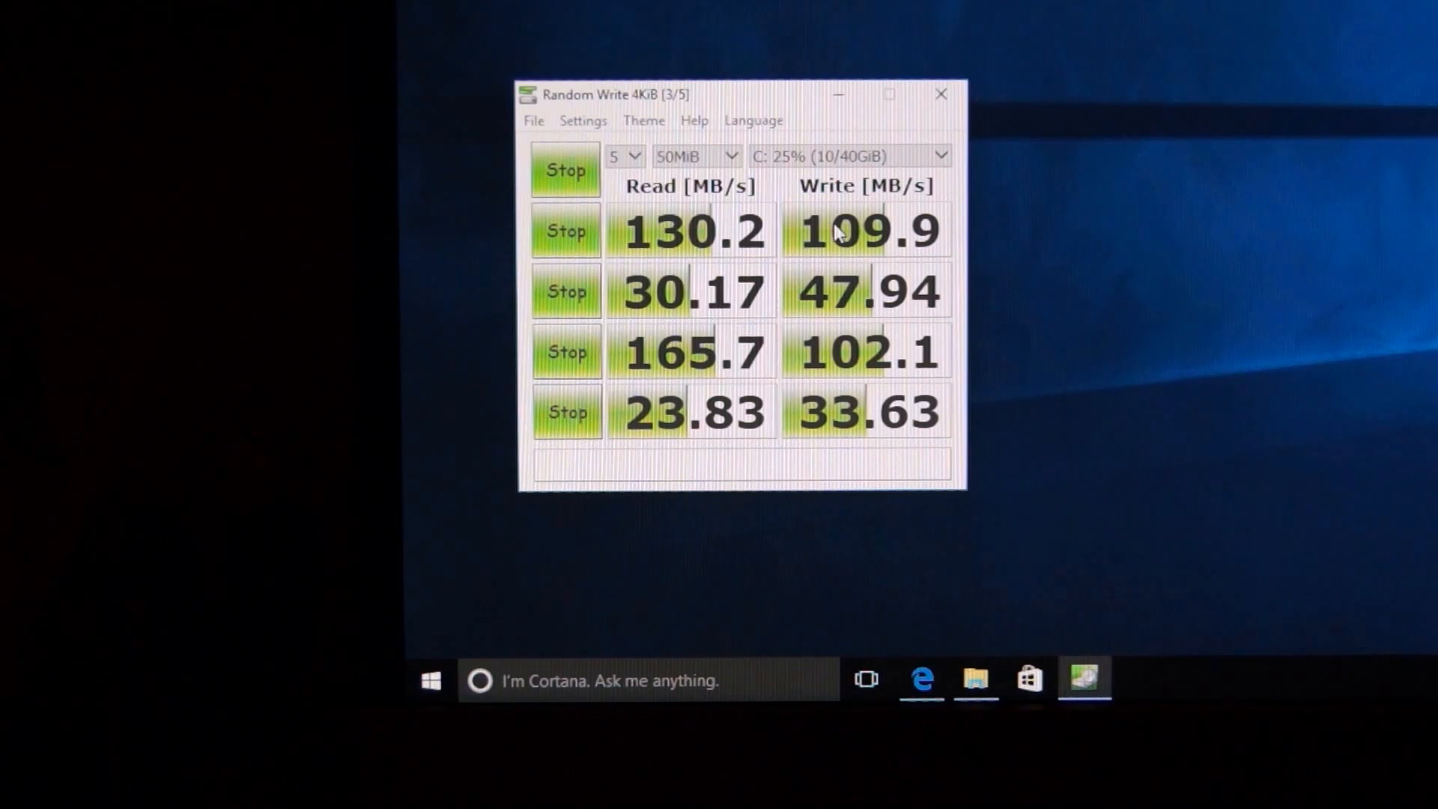
pyautogui.moveTo(919, 141)
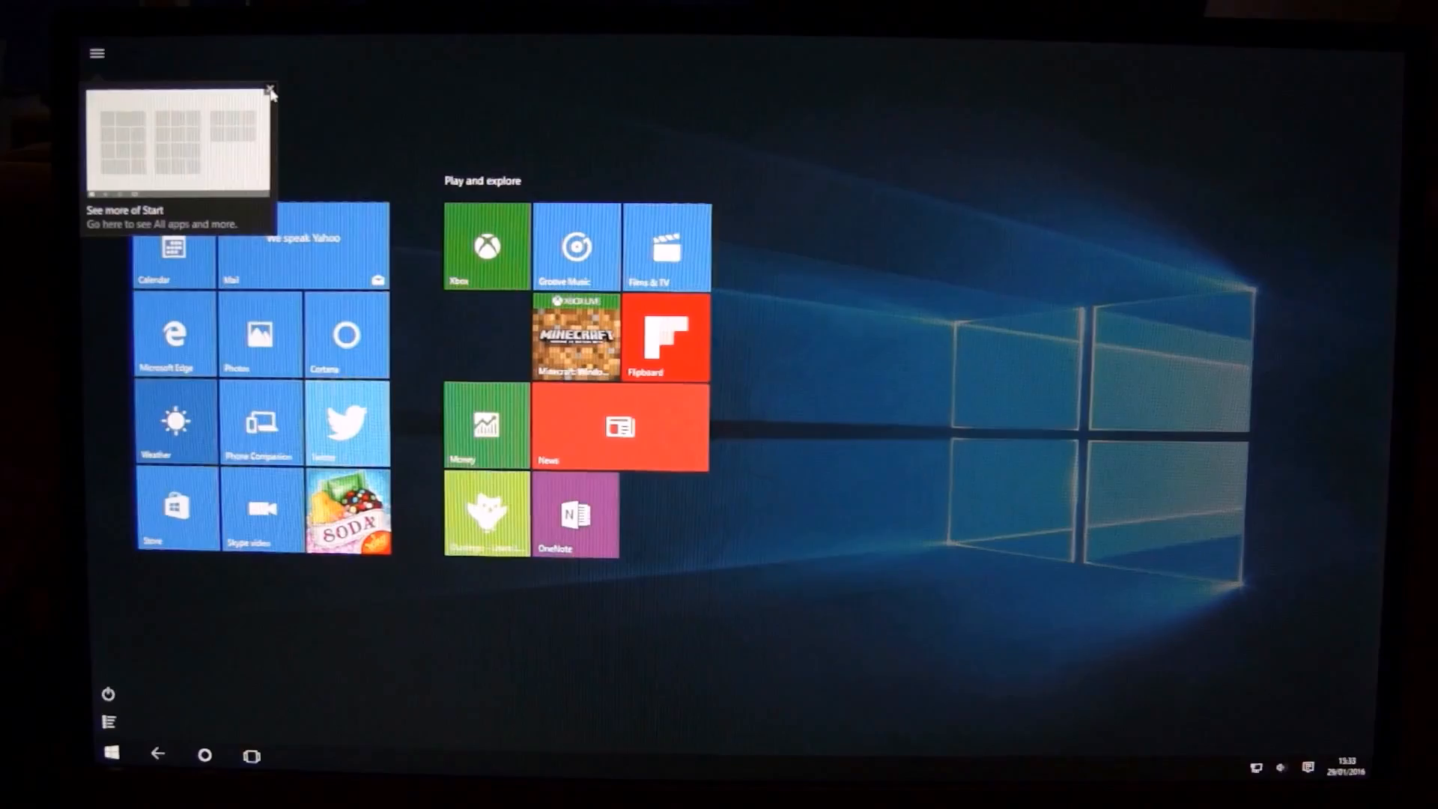
# Step: Expand the full-screen Start via its hamburger menu to browse all apps
pyautogui.click(104, 54)
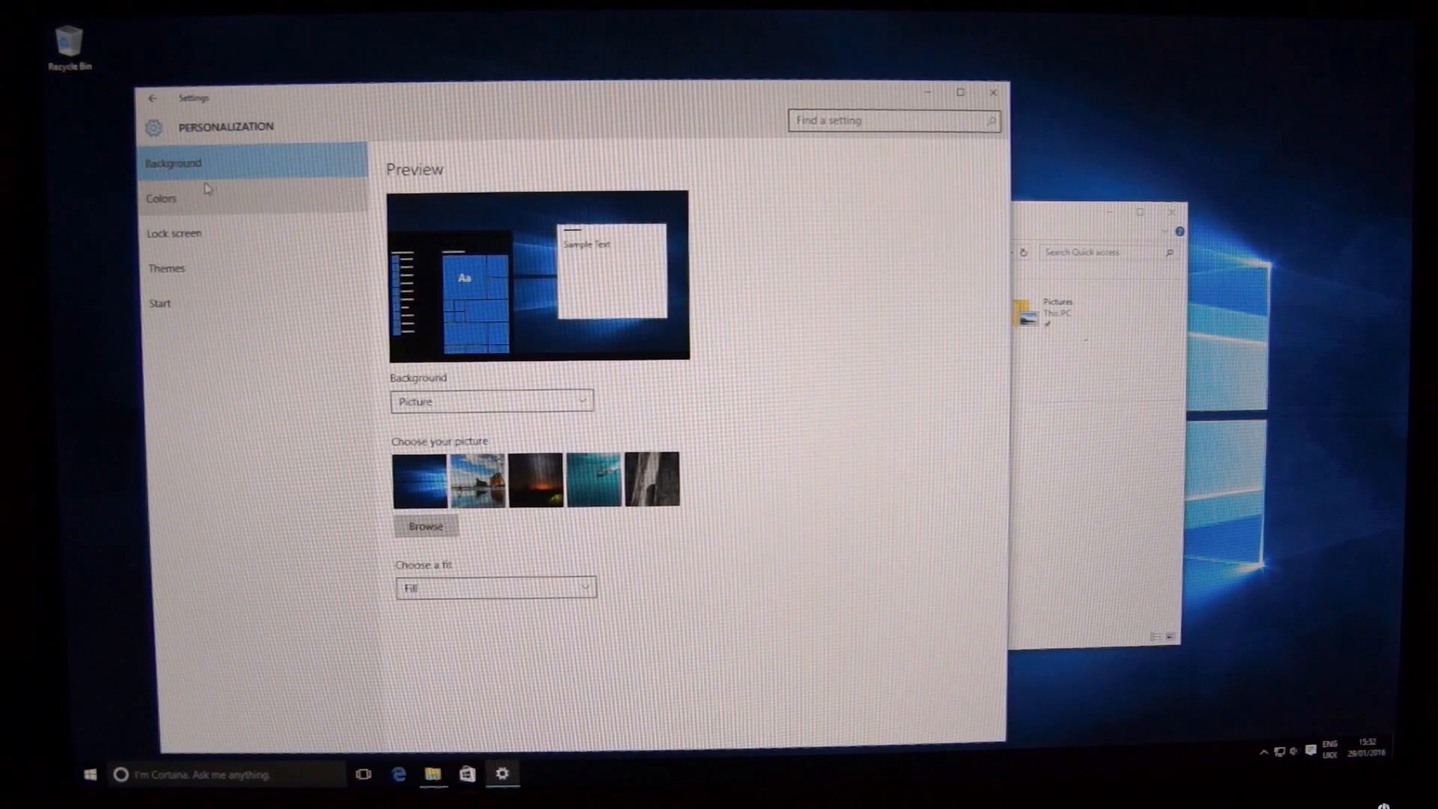
# Step: Browse the Colours, Lock screen, Themes and Start personalization pages
pyautogui.click(160, 198)
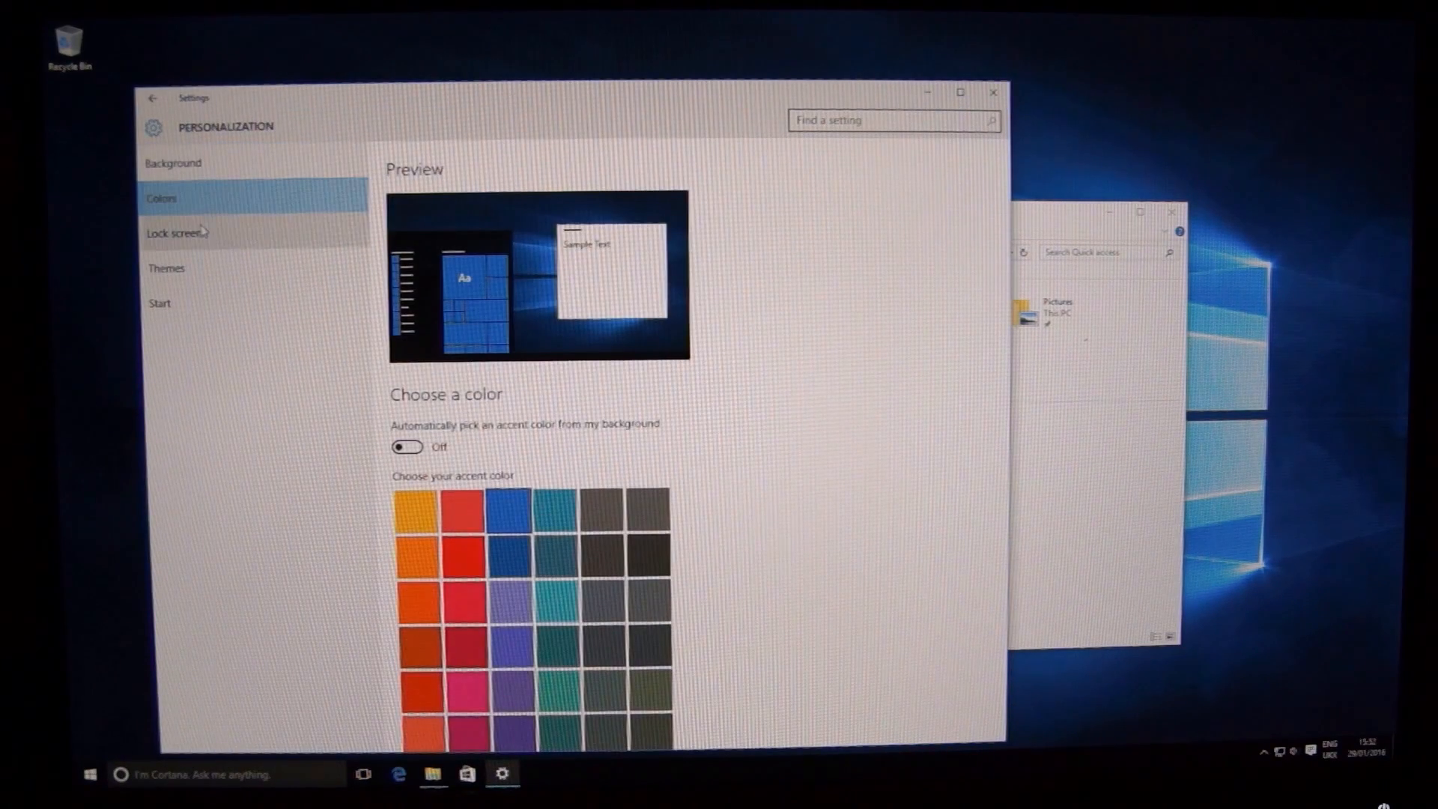
pyautogui.click(174, 232)
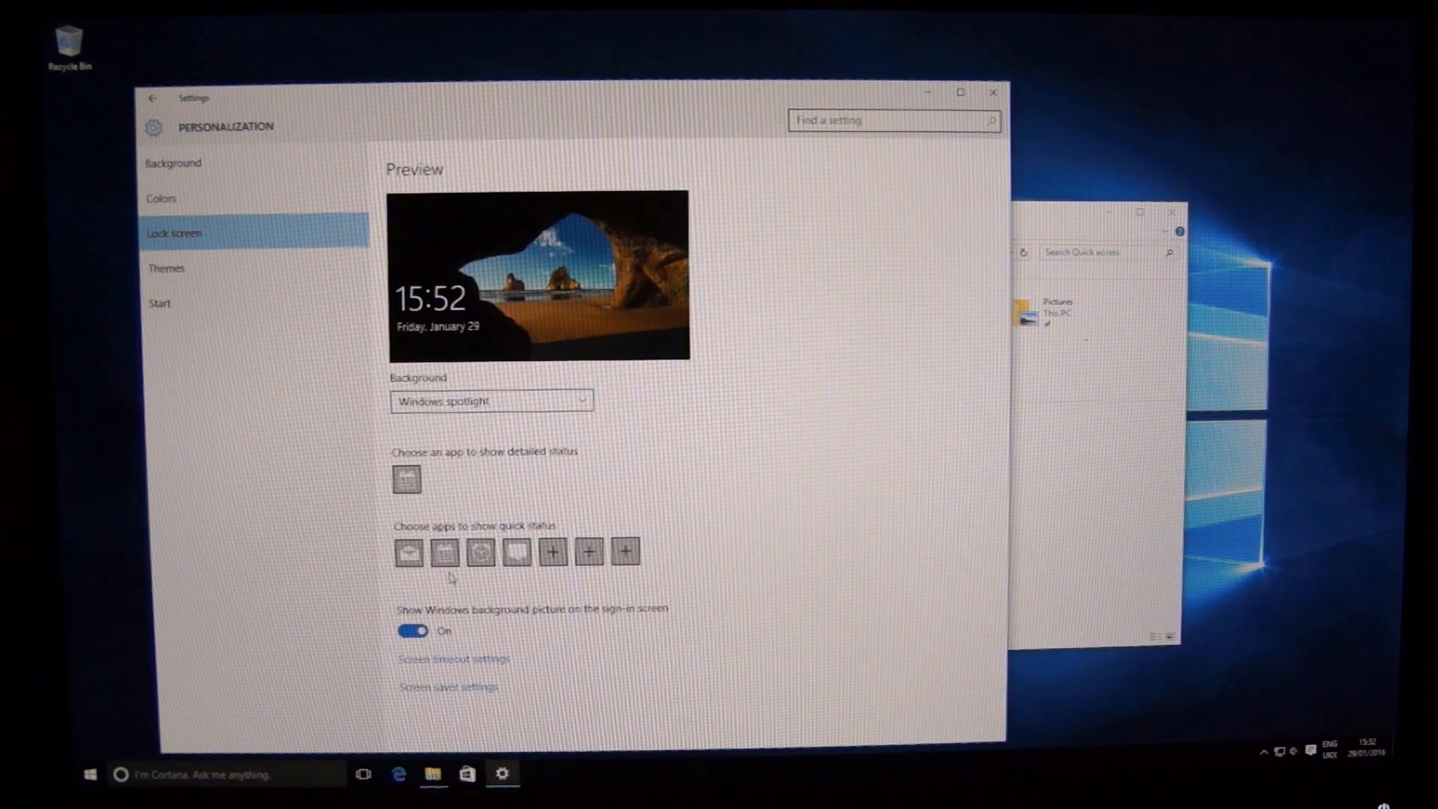
pyautogui.moveTo(445, 553)
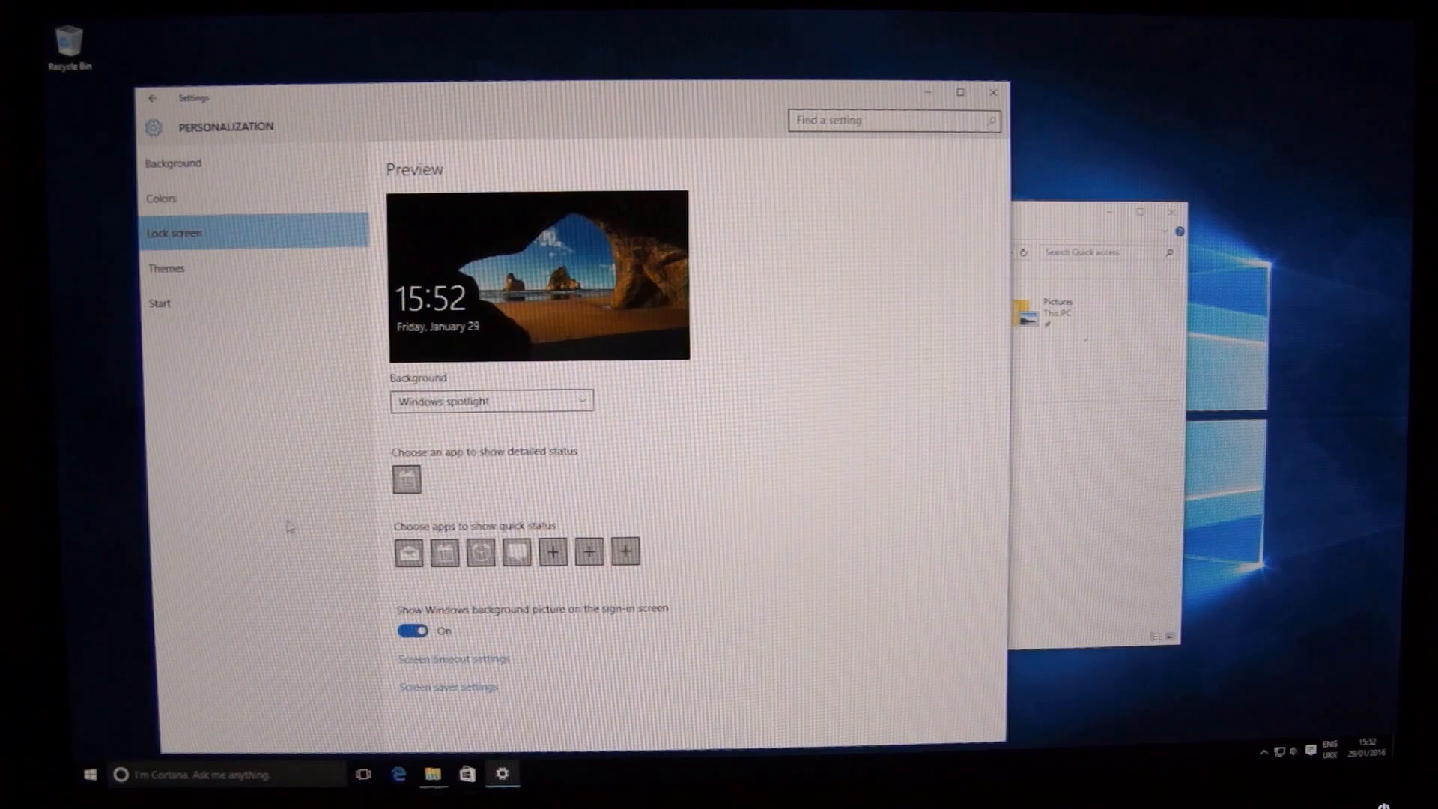
pyautogui.moveTo(168, 270)
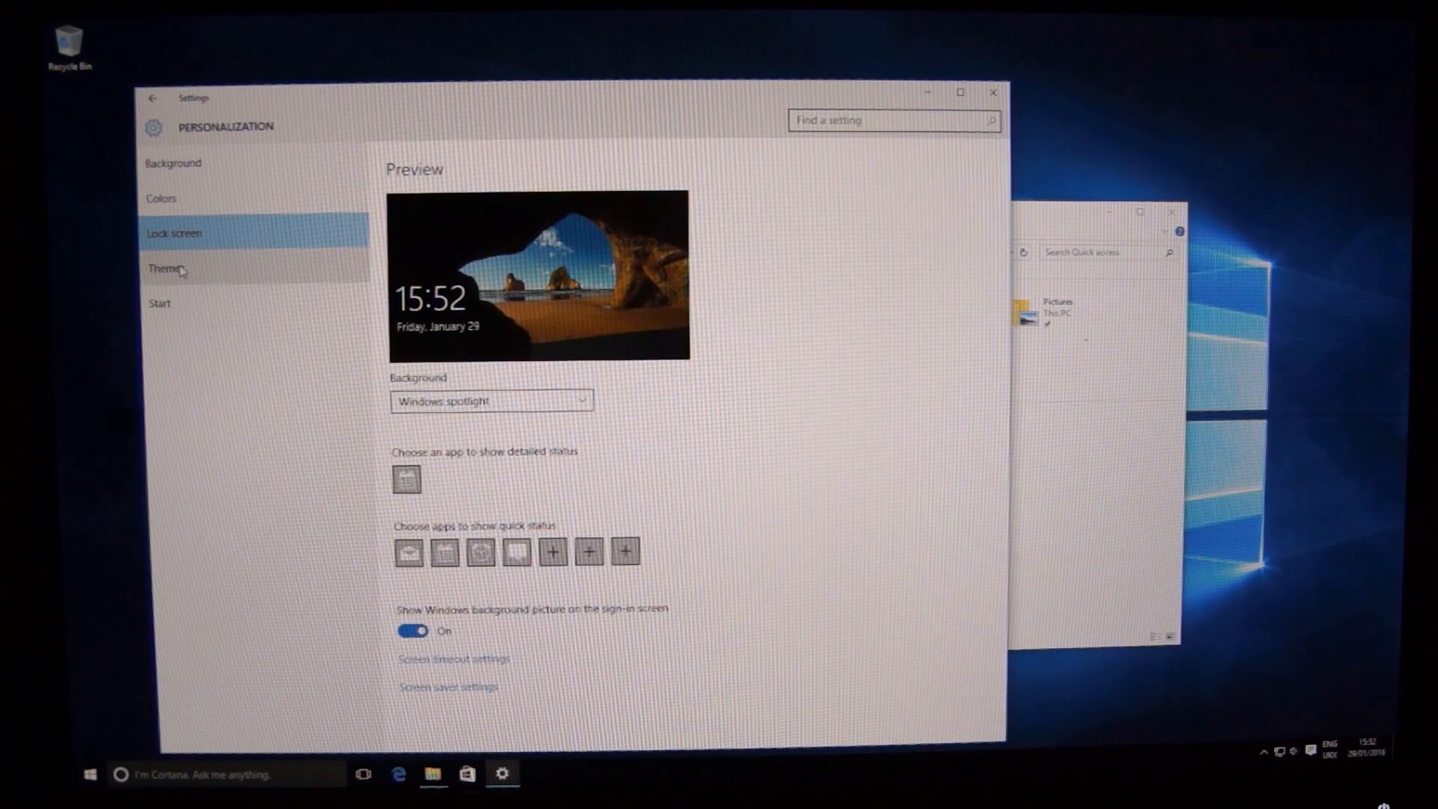
pyautogui.click(166, 268)
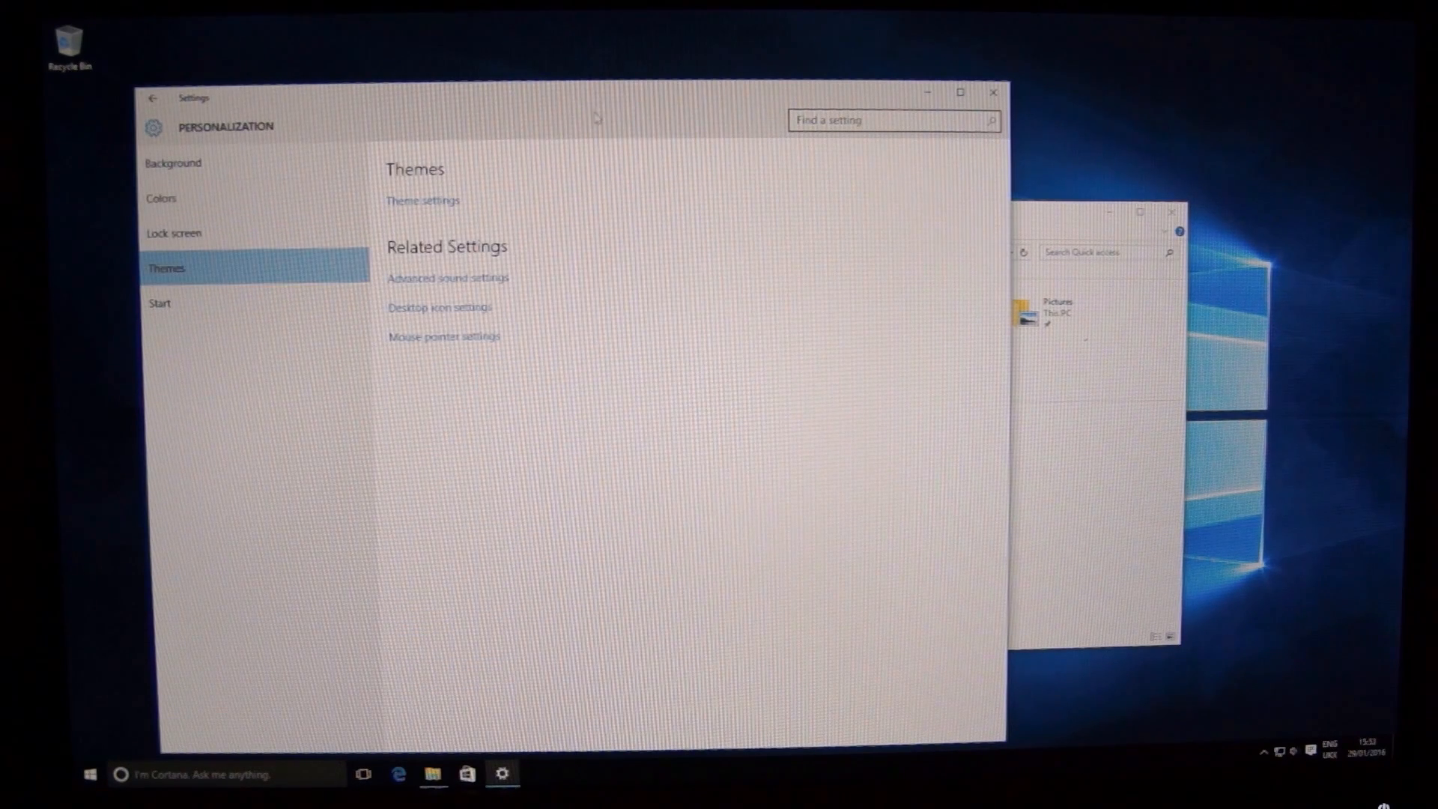
pyautogui.moveTo(518, 332)
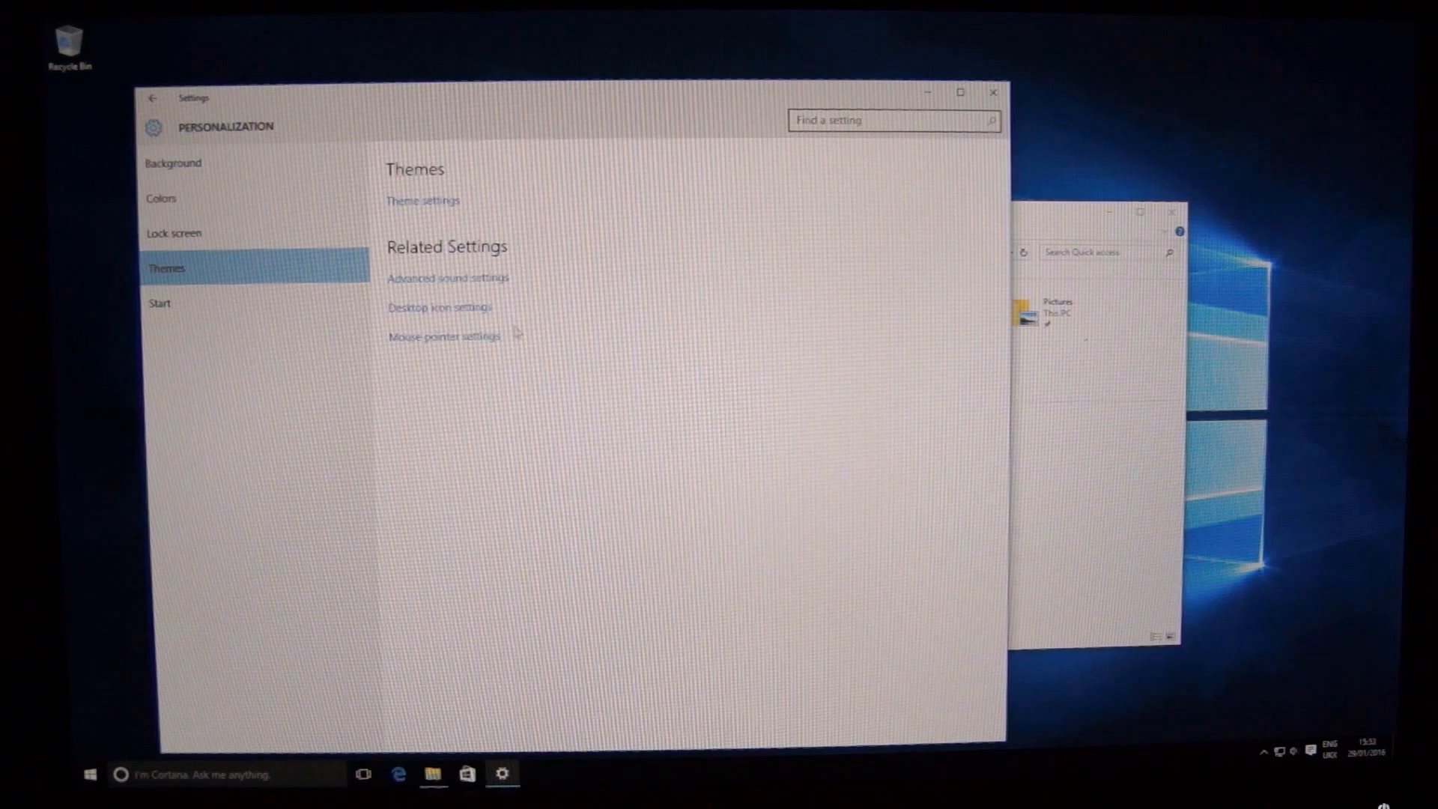
pyautogui.moveTo(108, 255)
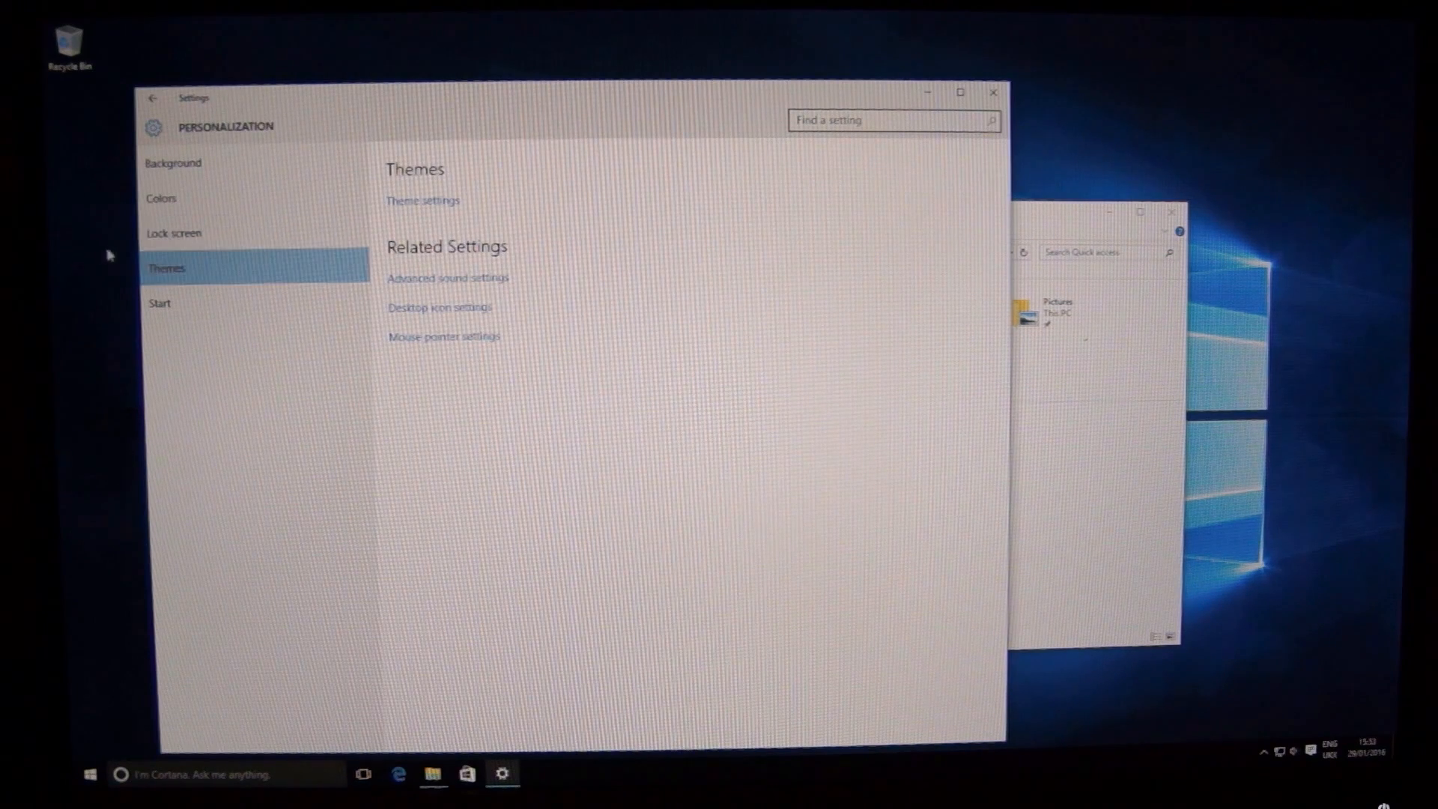
pyautogui.moveTo(165, 304)
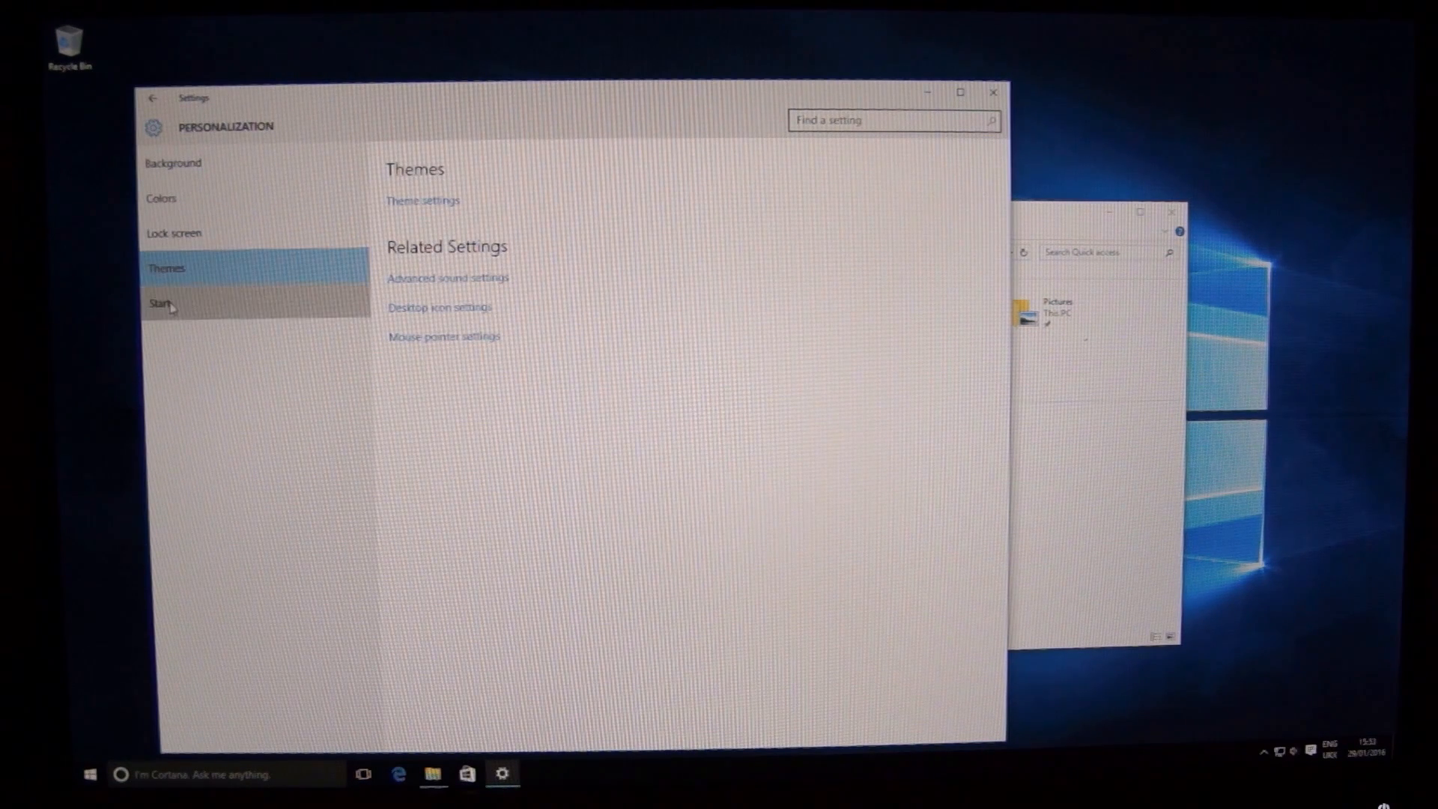
pyautogui.click(160, 304)
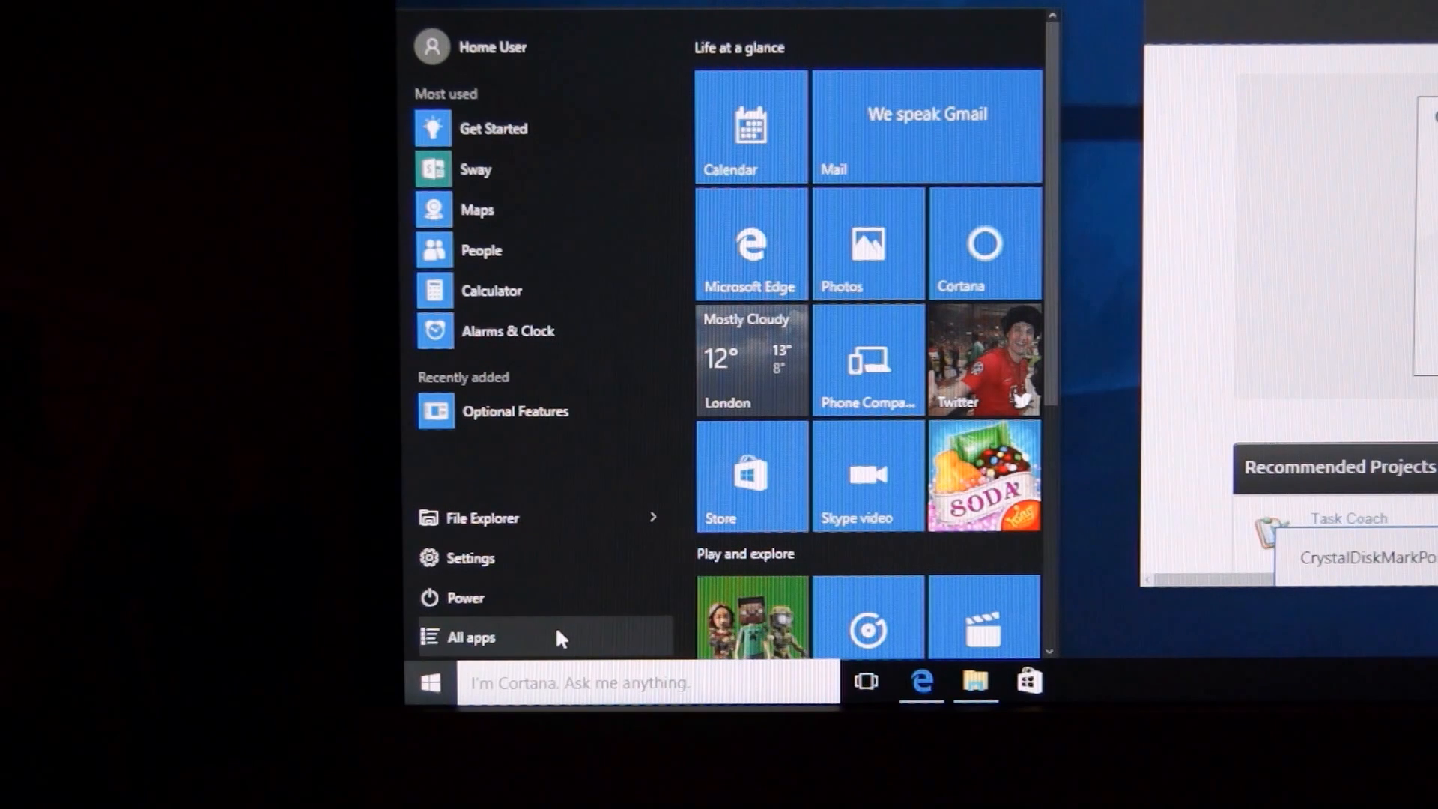
# Step: Scroll the All apps list down to Xbox, then bring up the power-user menu of system tools
pyautogui.click(469, 637)
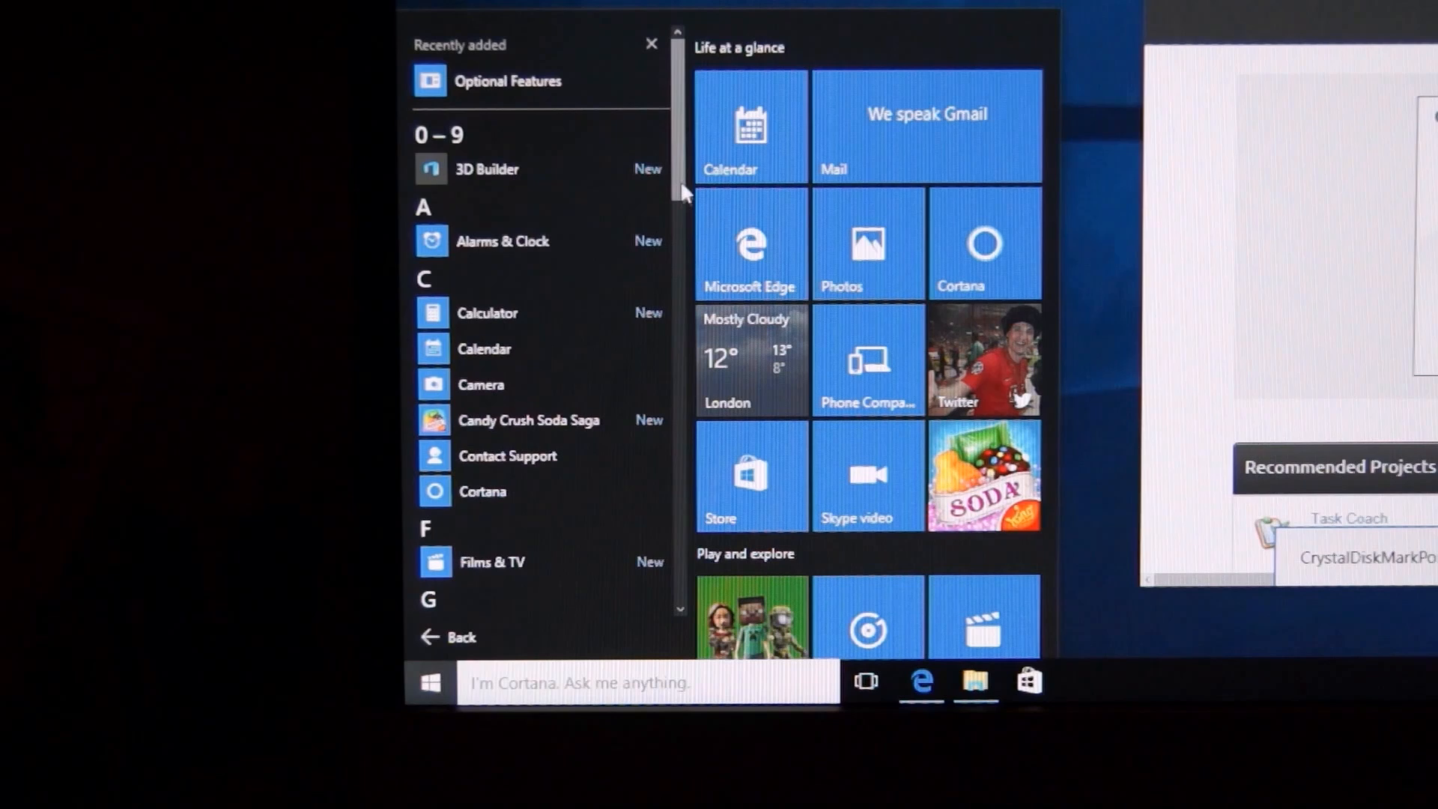
pyautogui.scroll(-3)
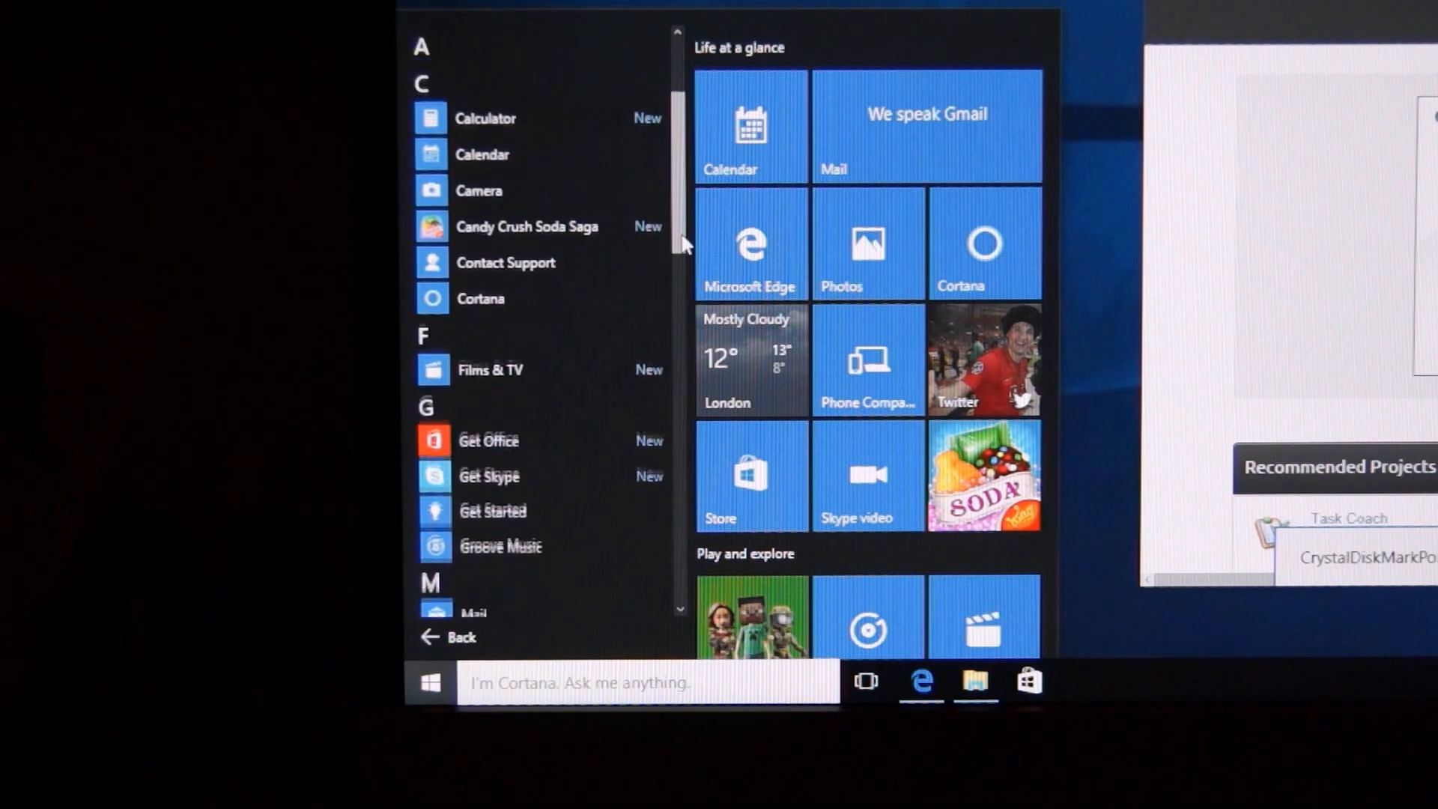
pyautogui.scroll(-3)
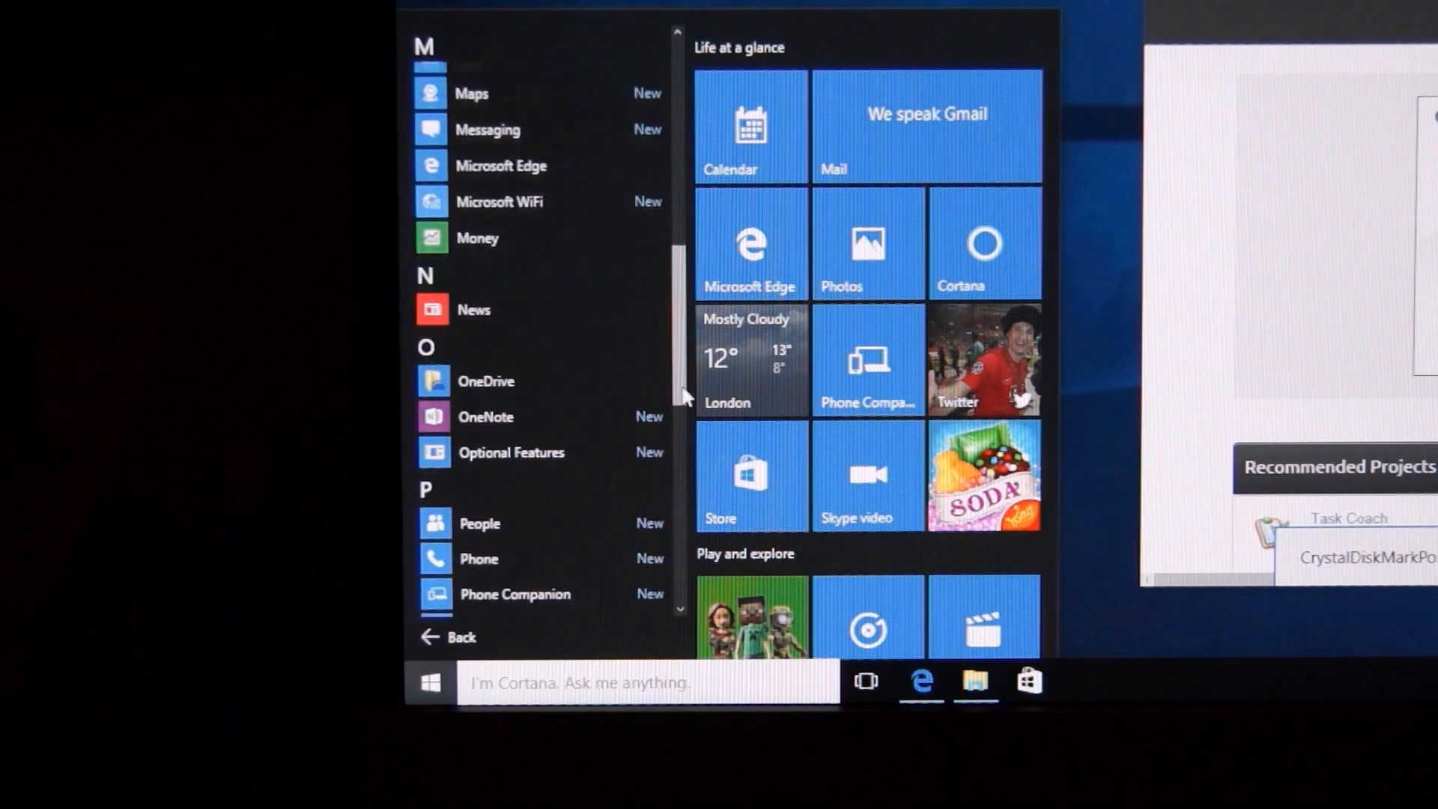
pyautogui.scroll(-3)
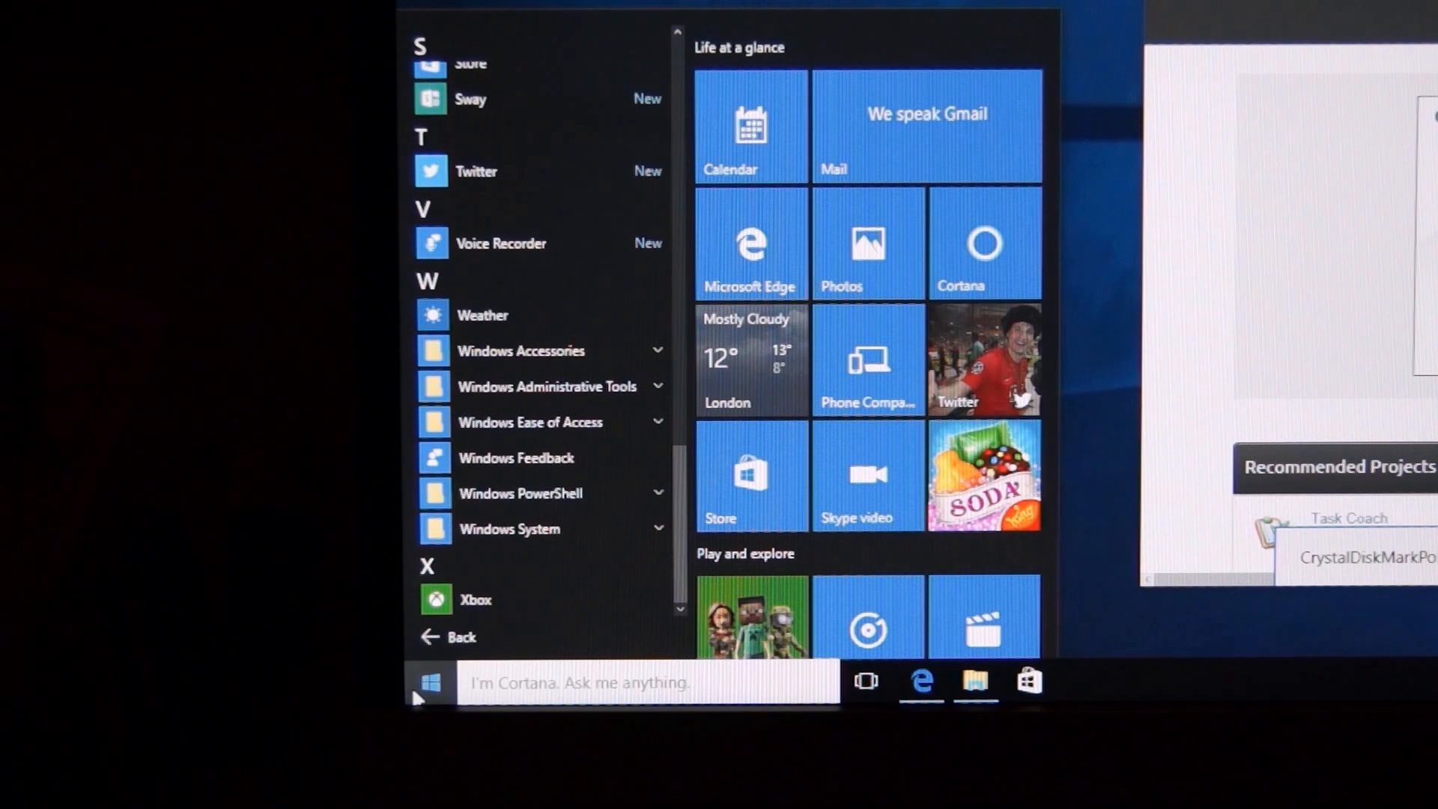
pyautogui.rightClick(429, 682)
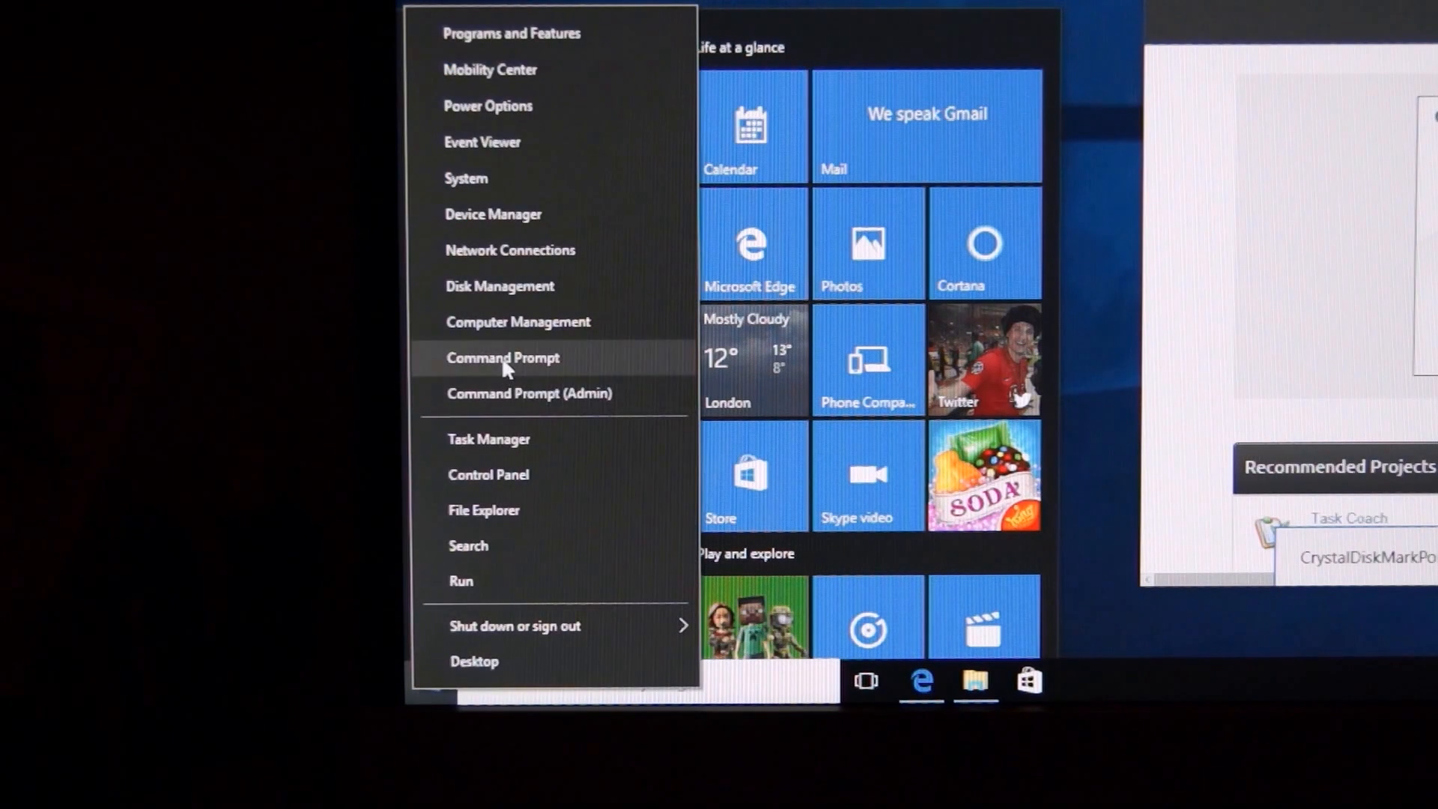
pyautogui.moveTo(527, 450)
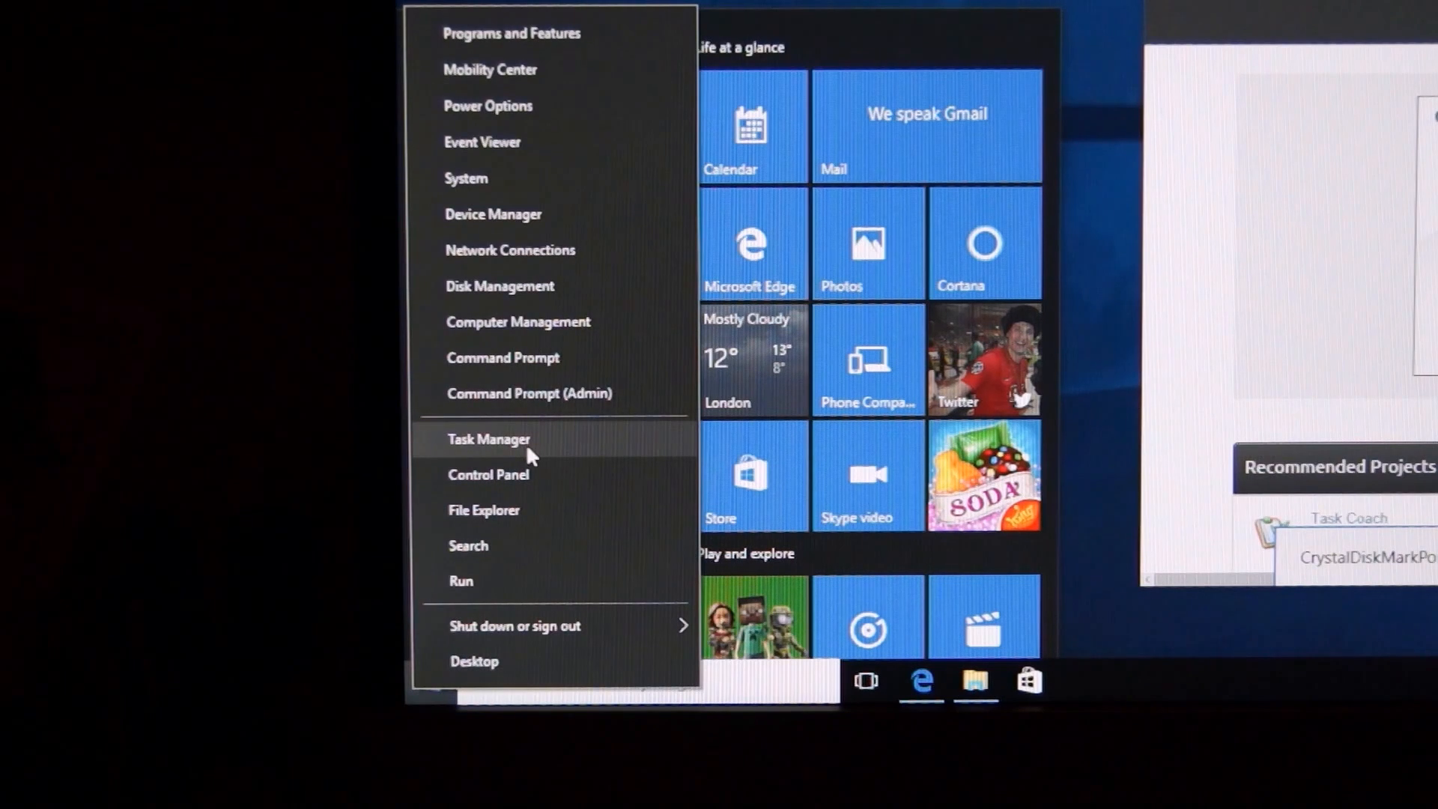
pyautogui.moveTo(553, 429)
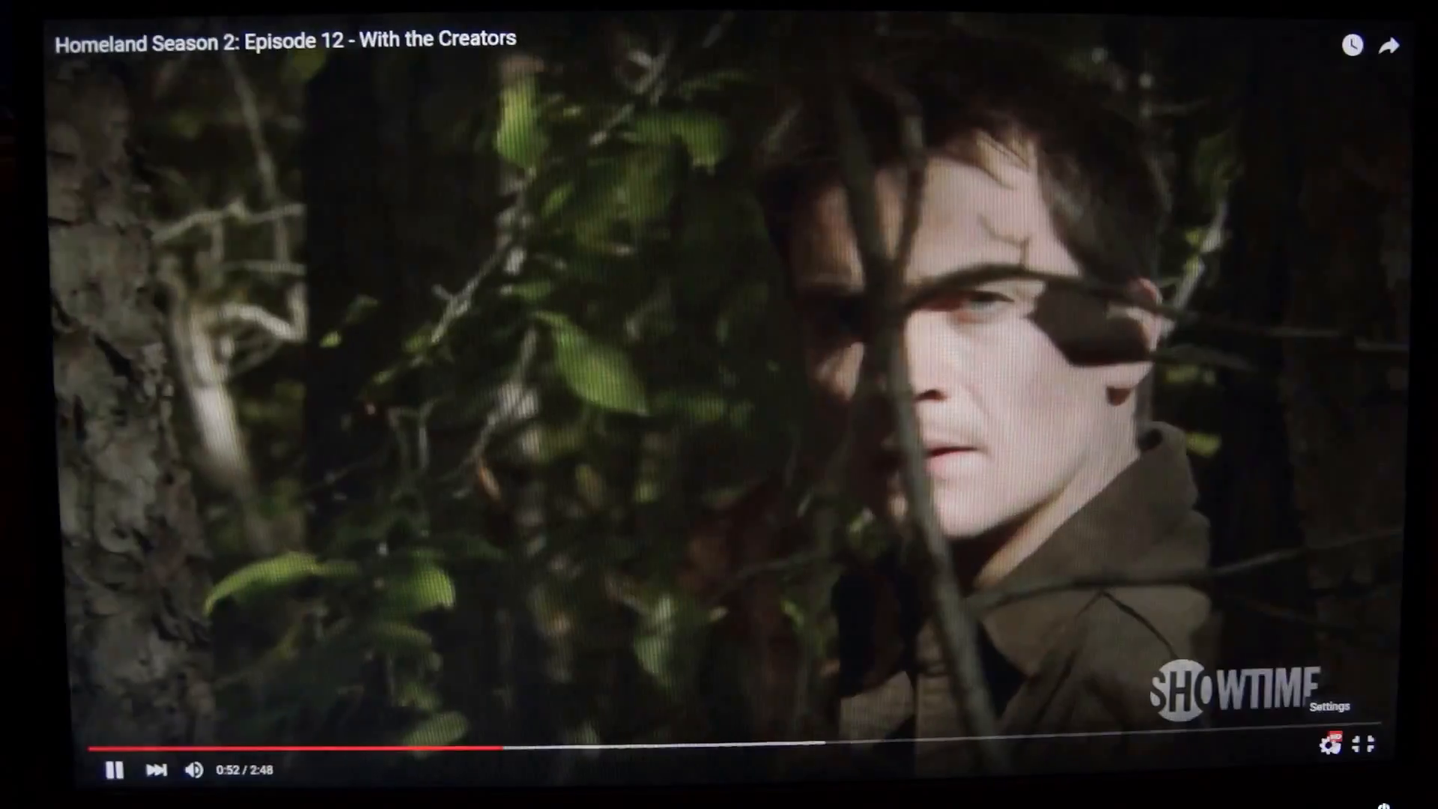
# Step: Show the available playback quality choices from the player's settings gear
pyautogui.click(1326, 745)
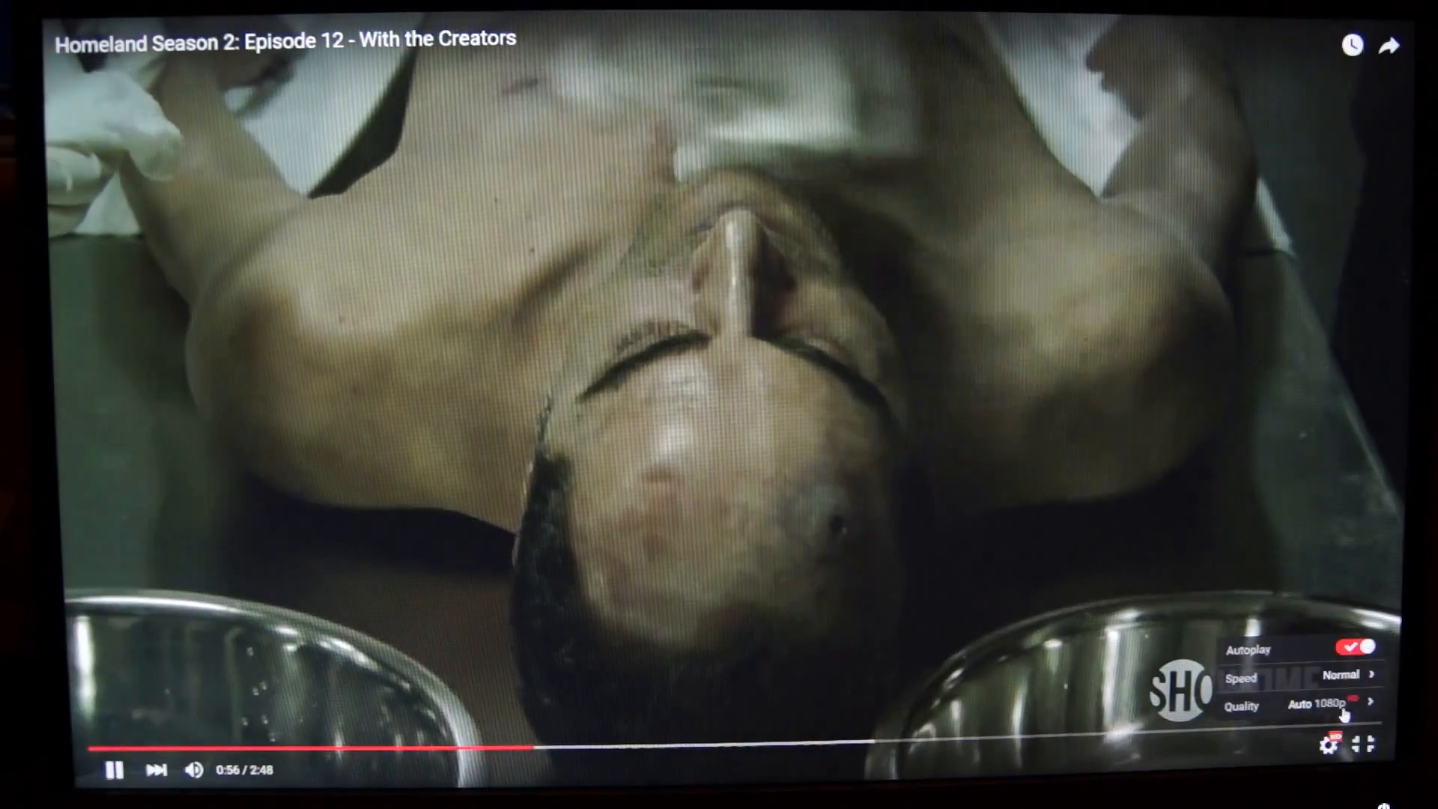
pyautogui.click(791, 744)
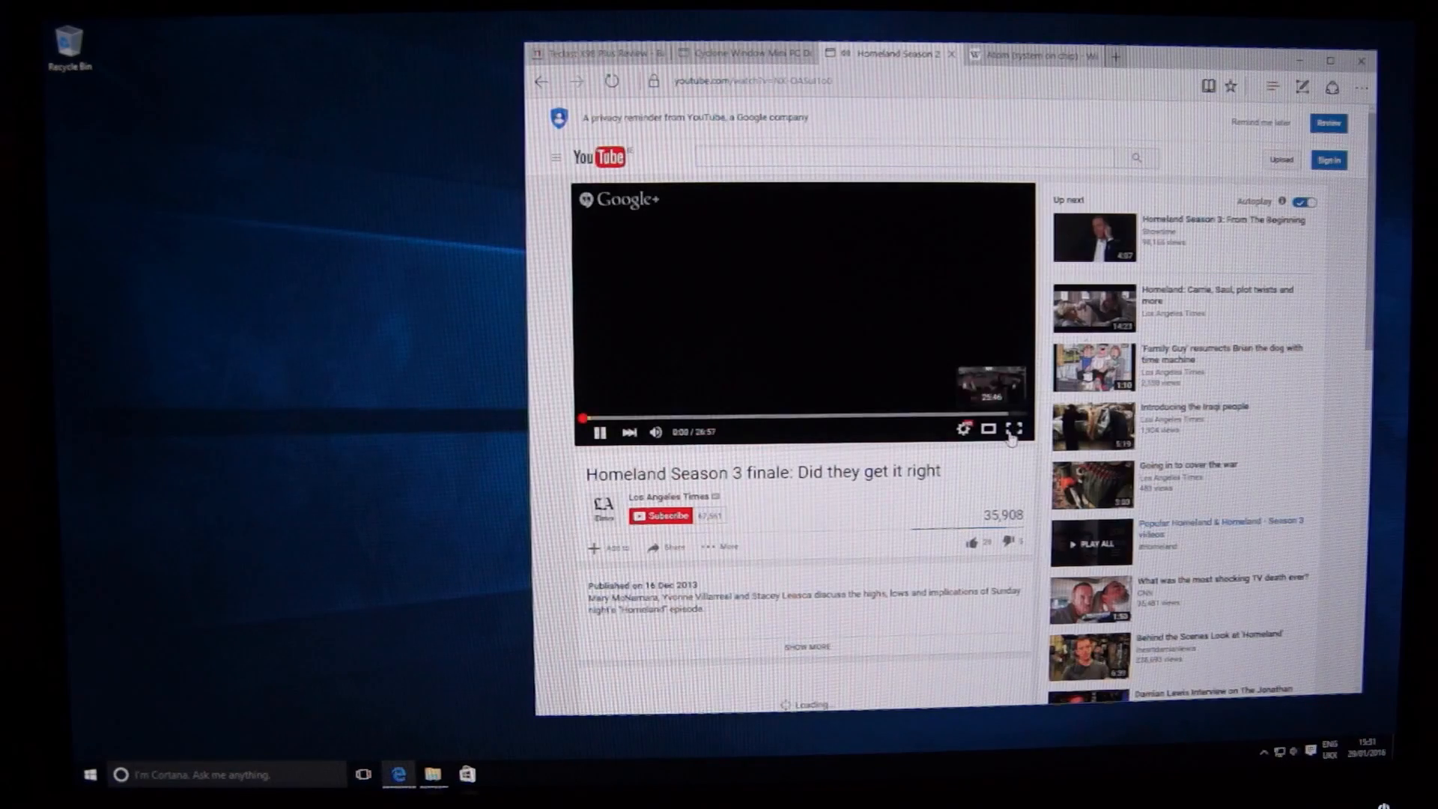
# Step: Play the finale full screen, skip to about 7:20, then close Edge with all its tabs
pyautogui.click(1013, 430)
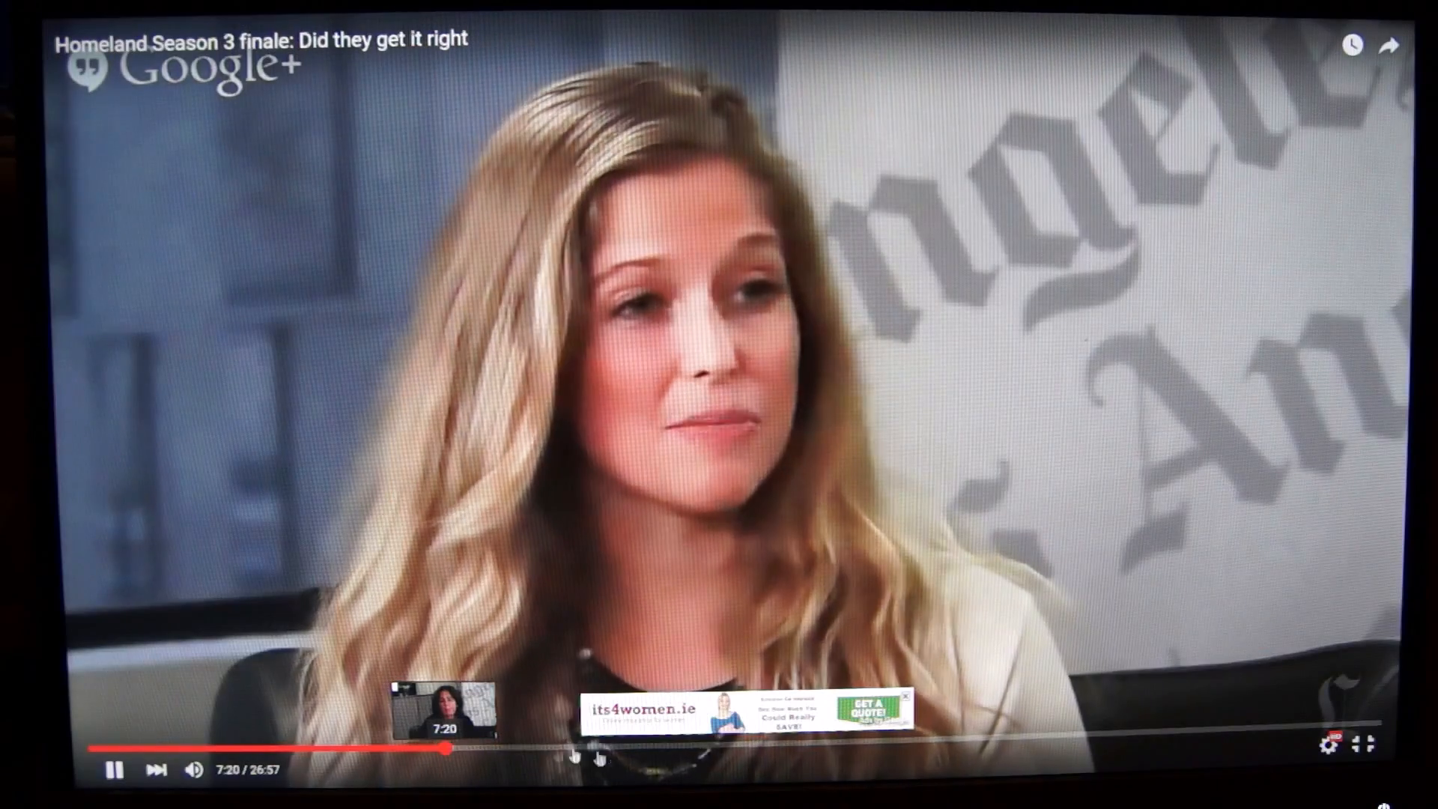
pyautogui.click(706, 748)
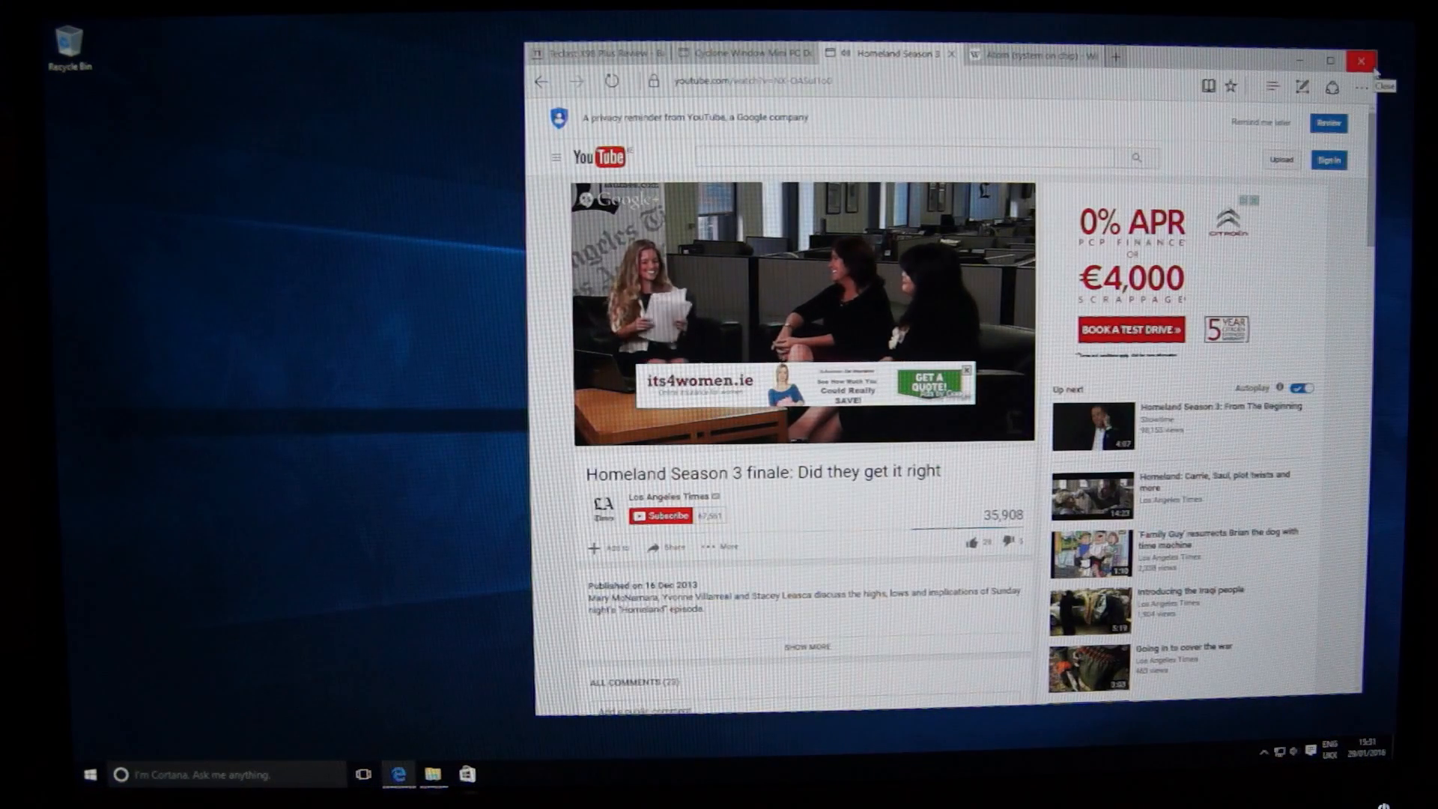
pyautogui.click(1361, 61)
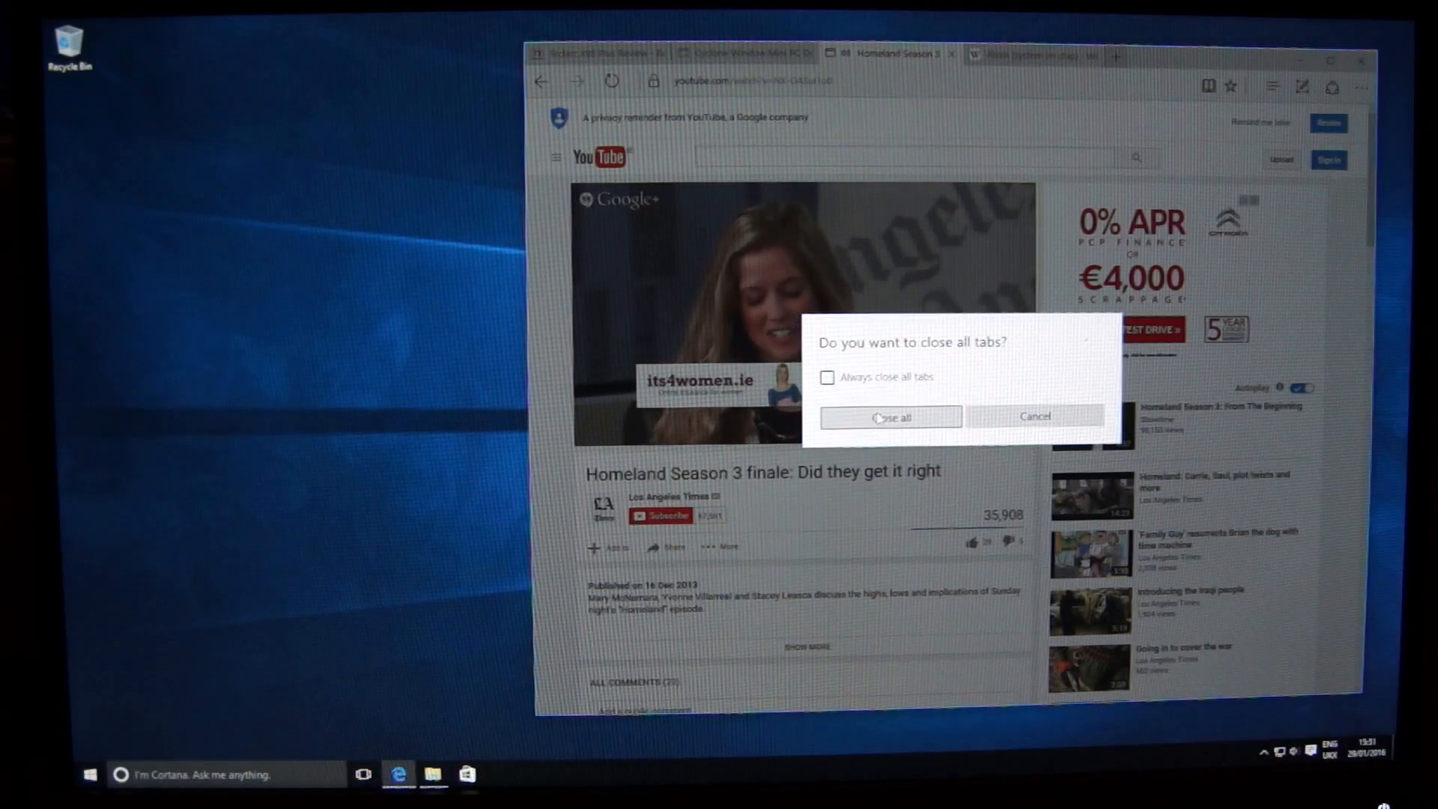
pyautogui.click(889, 416)
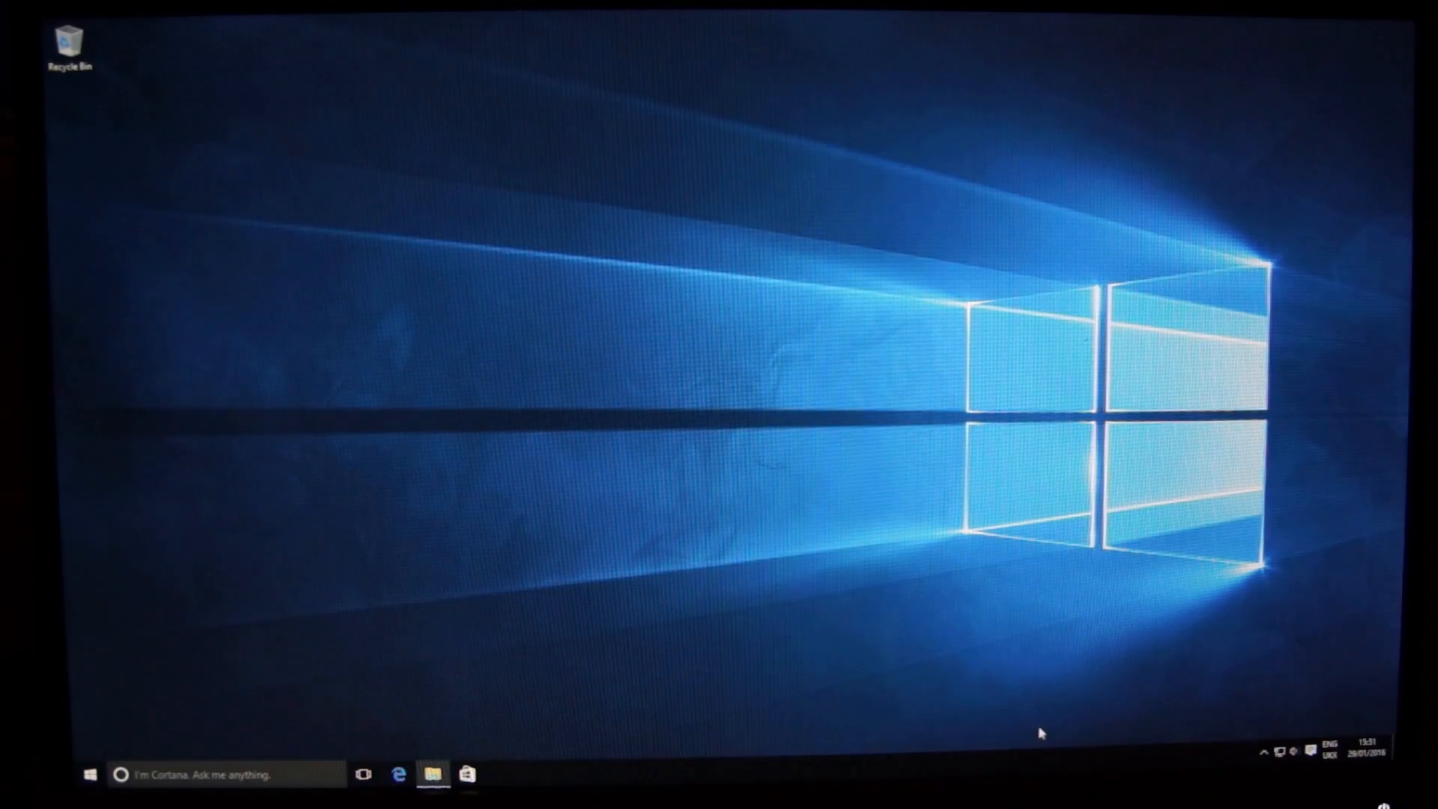
pyautogui.moveTo(492, 760)
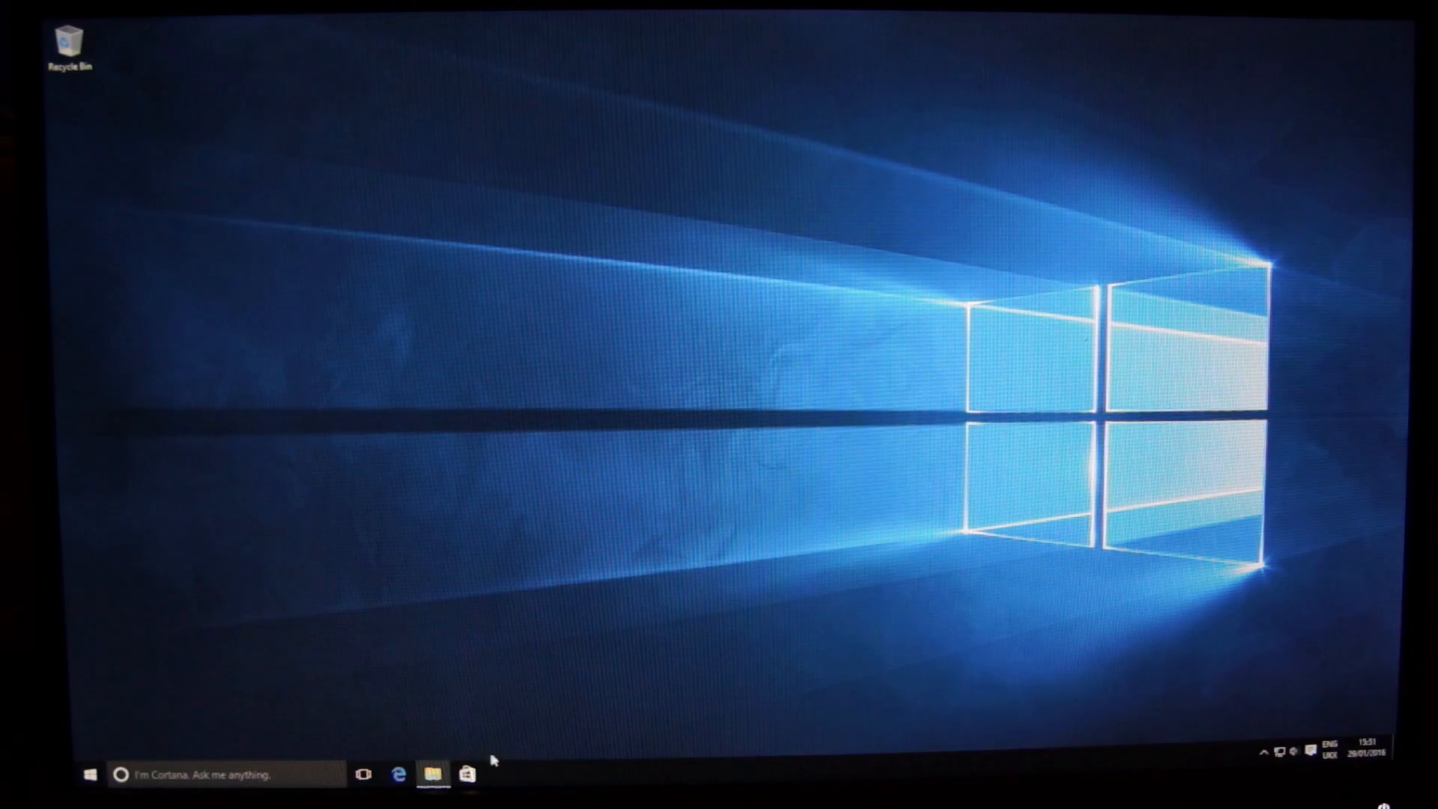
# Step: Launch the Windows Store app from the taskbar icon
pyautogui.click(467, 775)
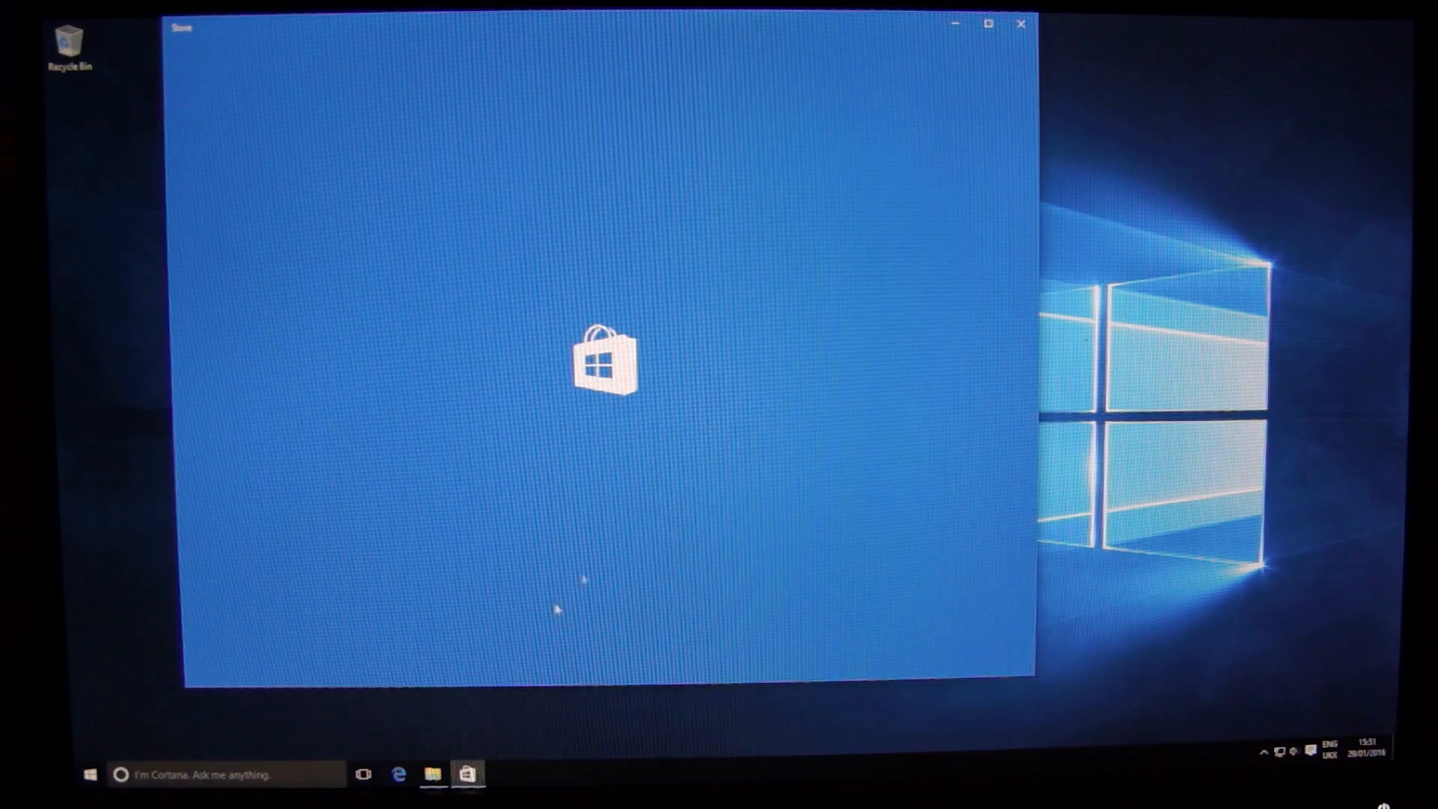